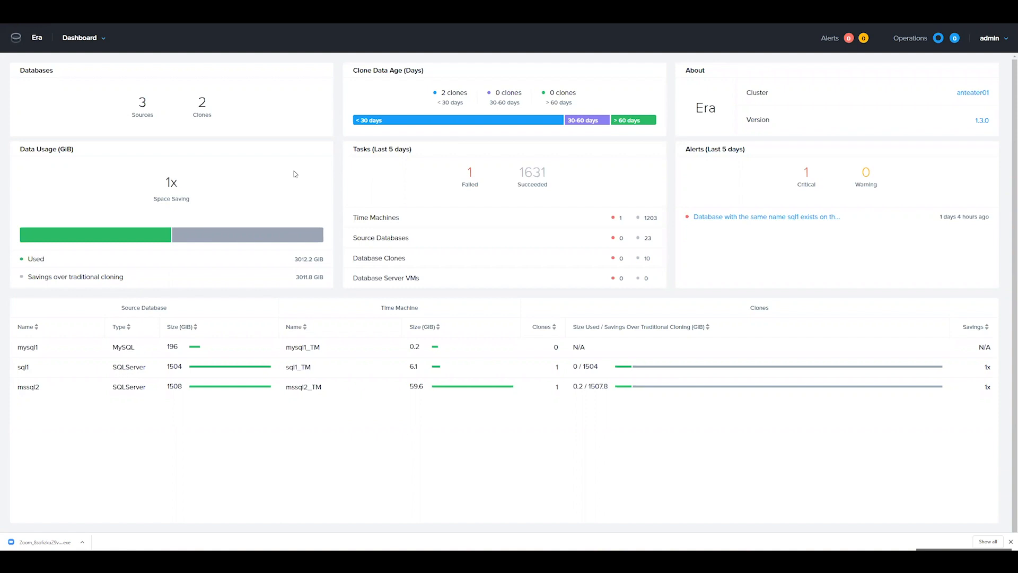
{"action": "mouse_move", "coordinate": [288, 105]}
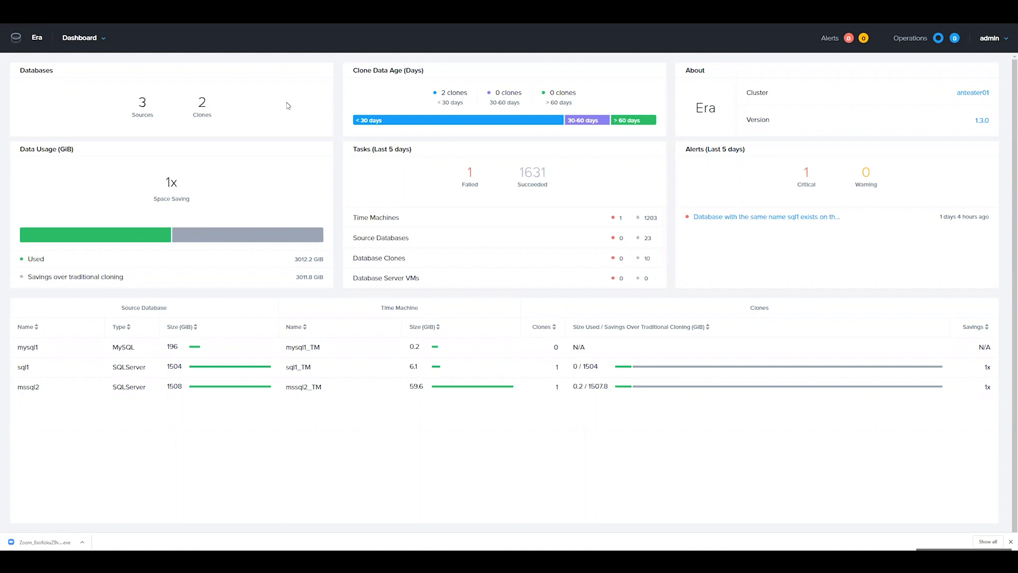
{"action": "mouse_move", "coordinate": [118, 84]}
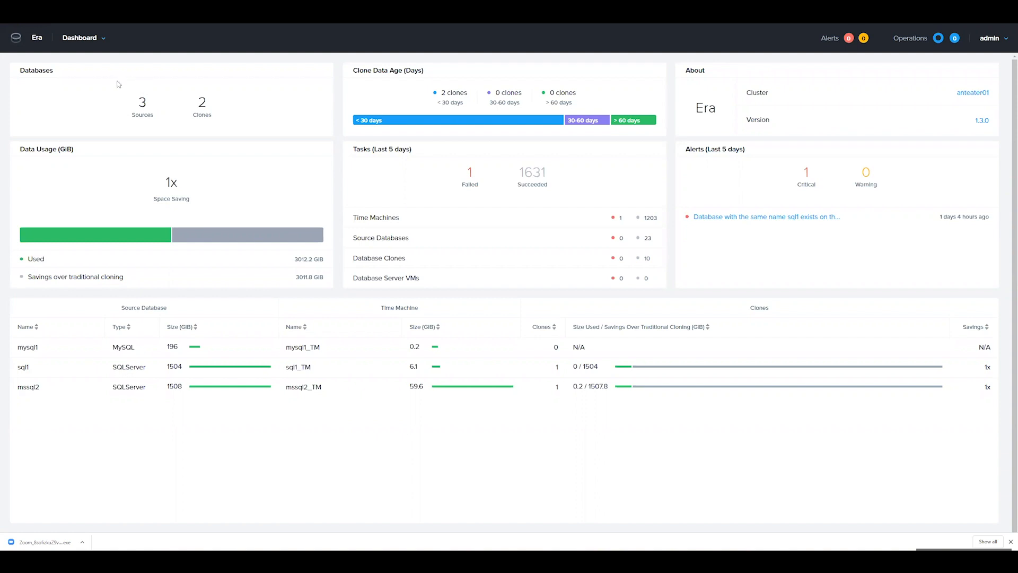
Go to Databases to list SQL Server sources, including mssql2 and the availability group
{"action": "left_click", "coordinate": [81, 37]}
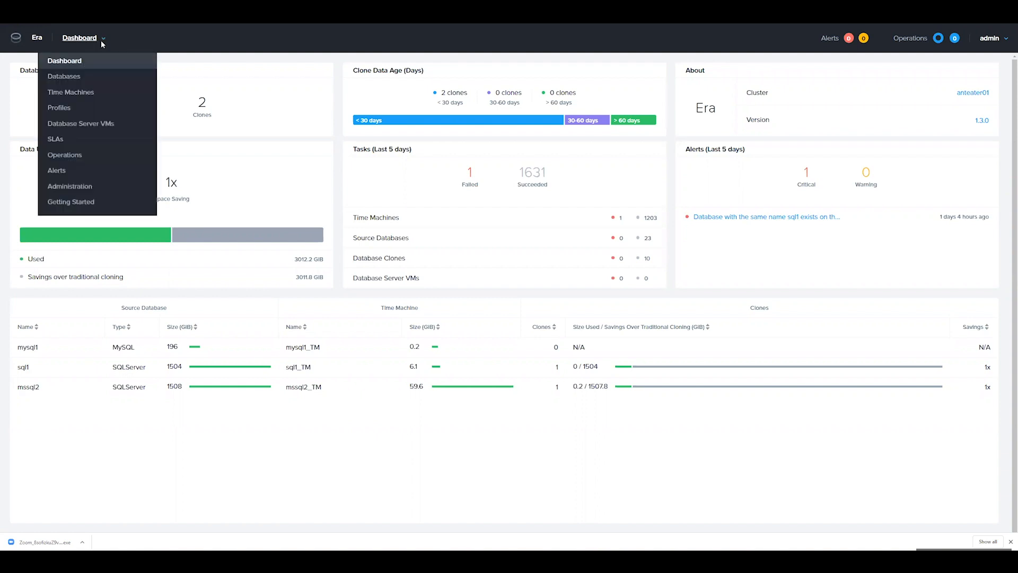
{"action": "left_click", "coordinate": [63, 76]}
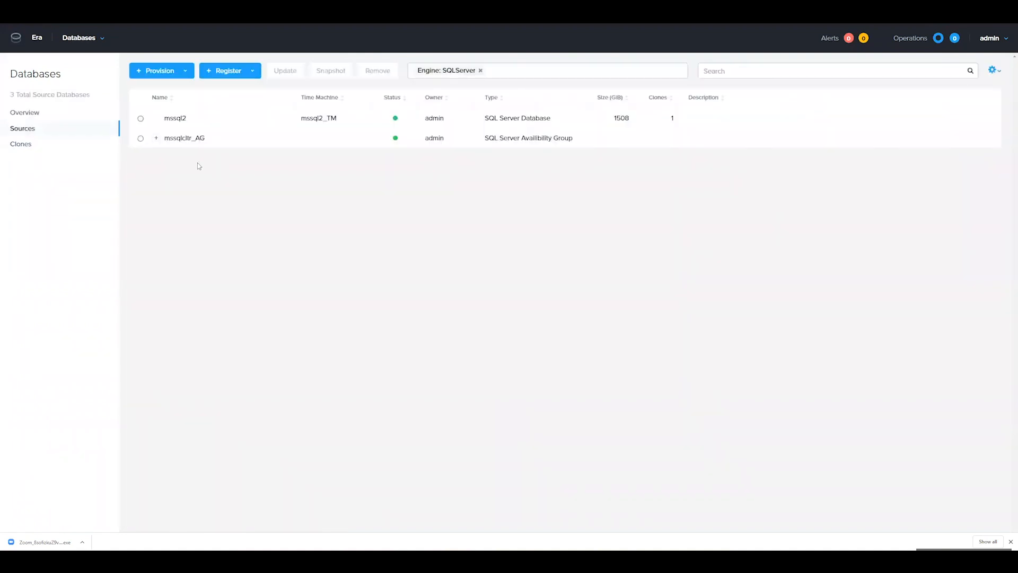
Open mssql2's Database Summary page with Time Machine mssql2_TM and server VM sql2
{"action": "left_click", "coordinate": [175, 119]}
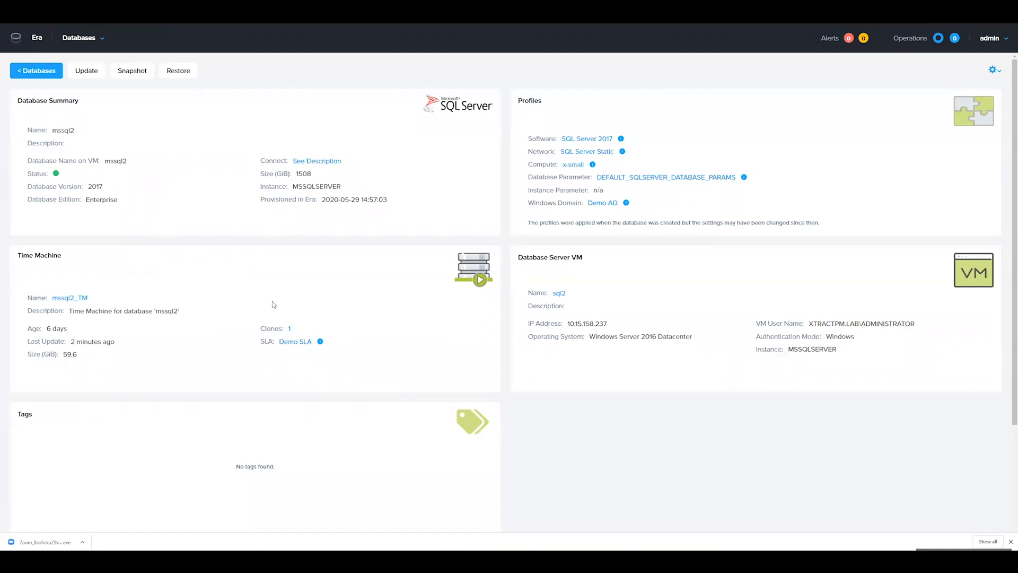
{"action": "mouse_move", "coordinate": [338, 263]}
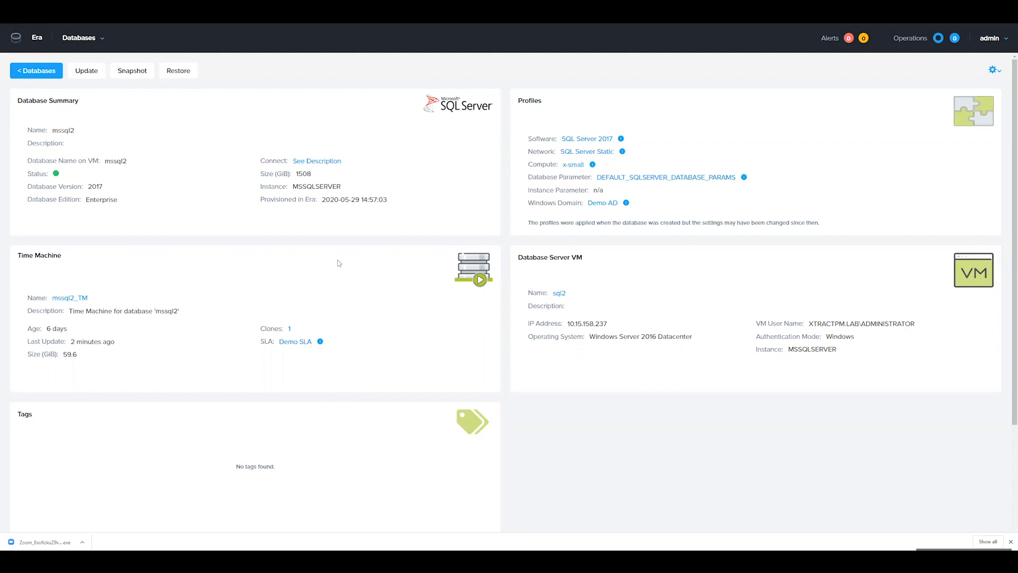
{"action": "mouse_move", "coordinate": [328, 93]}
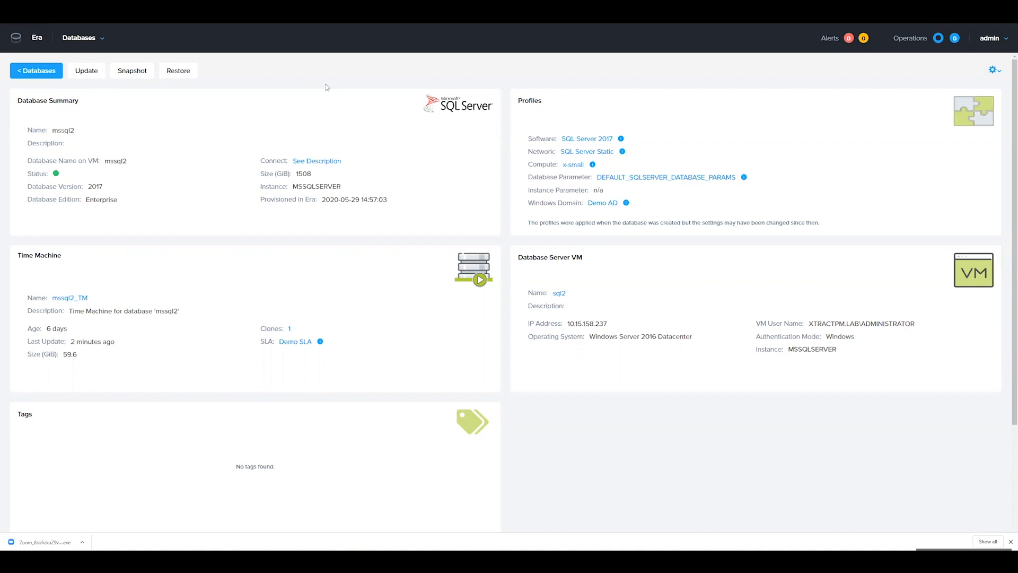
{"action": "mouse_move", "coordinate": [245, 128]}
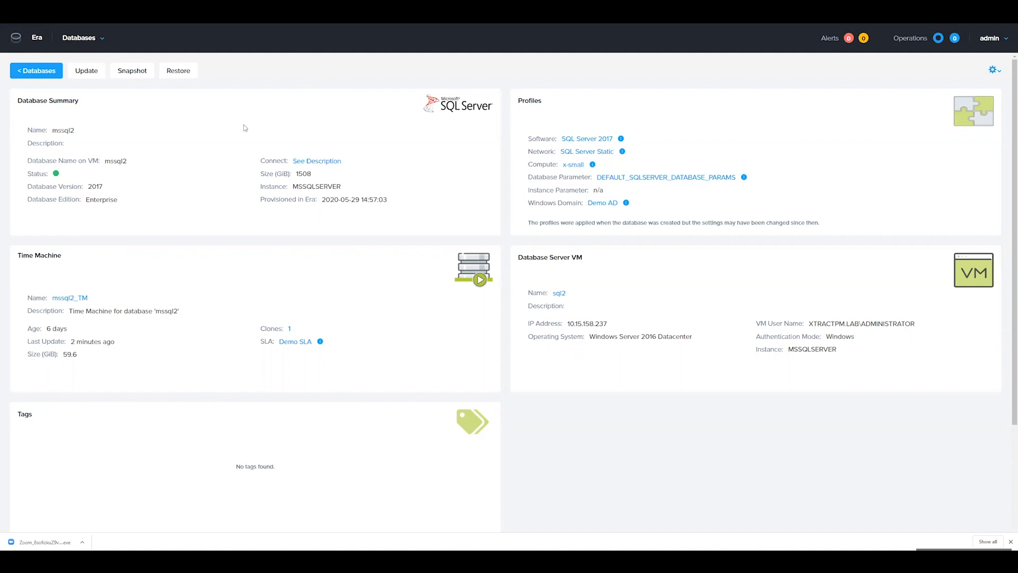
{"action": "mouse_move", "coordinate": [241, 125]}
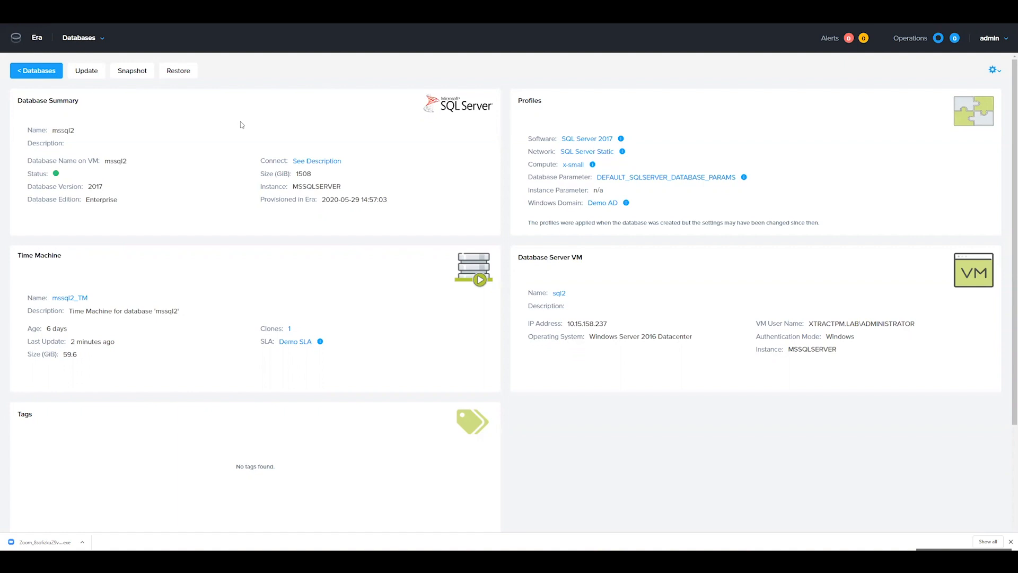
Open mssql2_TM and select a point near 15:08 on the June 04, 2020 timeline
{"action": "left_click", "coordinate": [69, 298]}
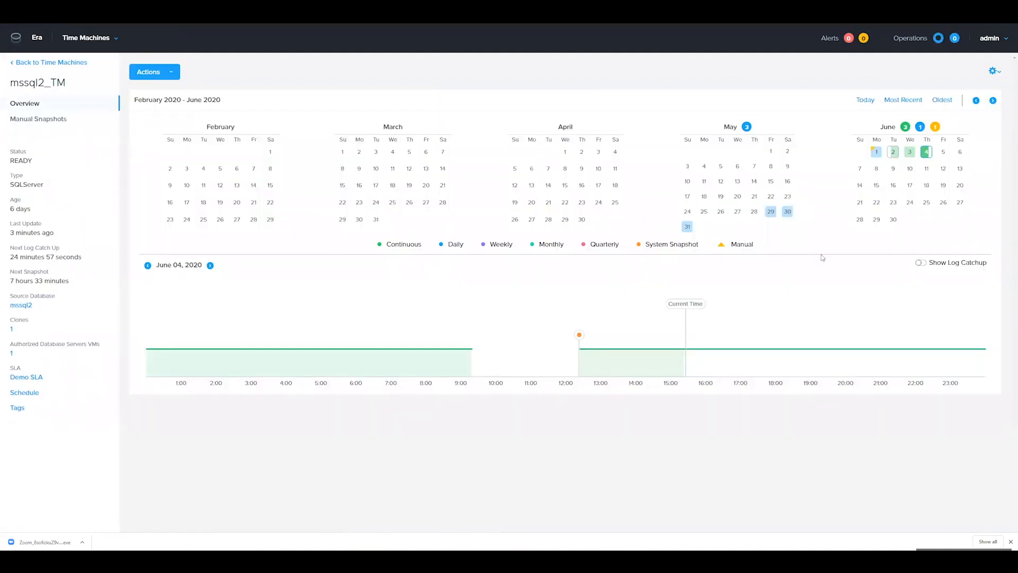
{"action": "mouse_move", "coordinate": [677, 358]}
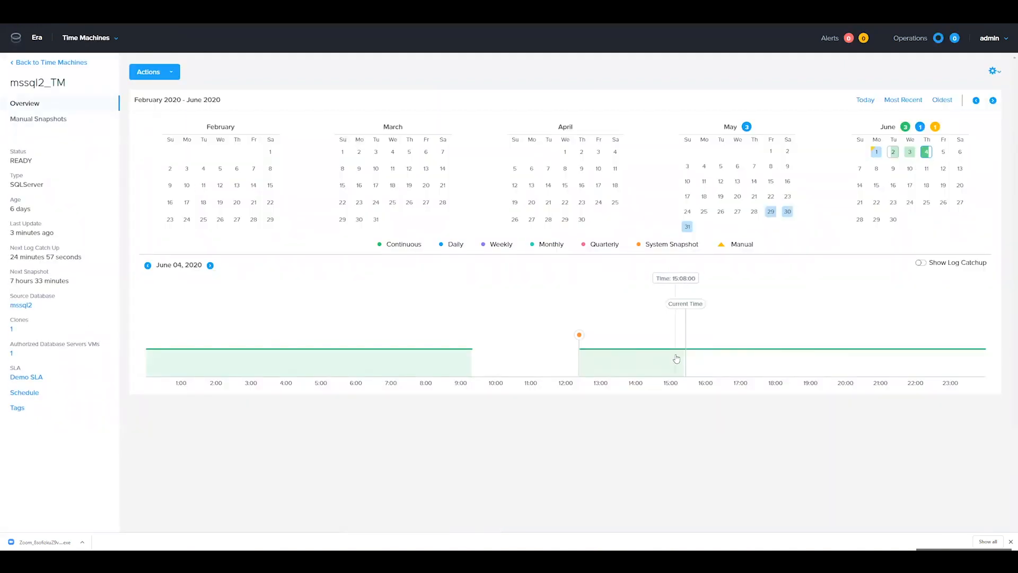
{"action": "left_click", "coordinate": [154, 71]}
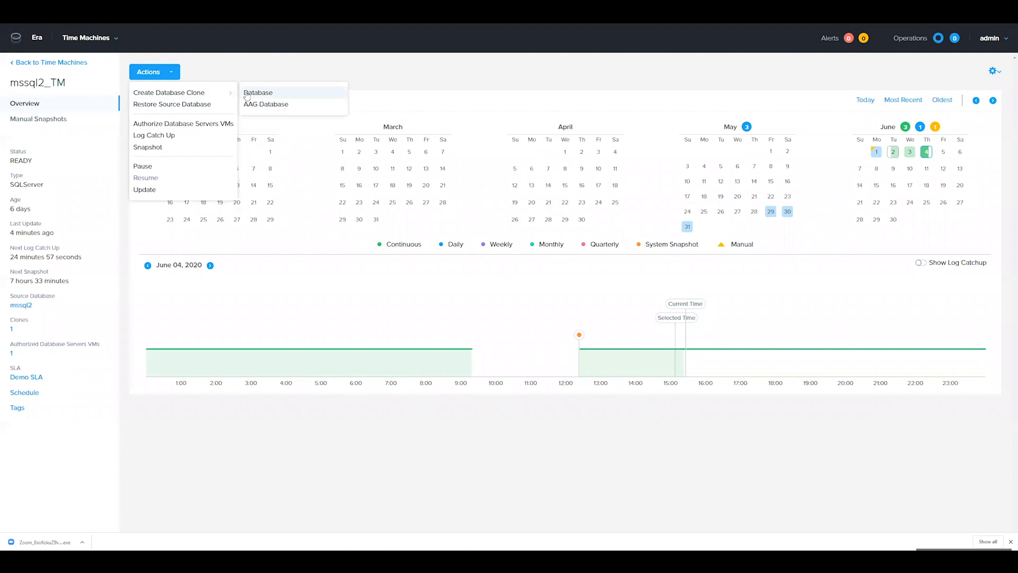
{"action": "mouse_move", "coordinate": [434, 455]}
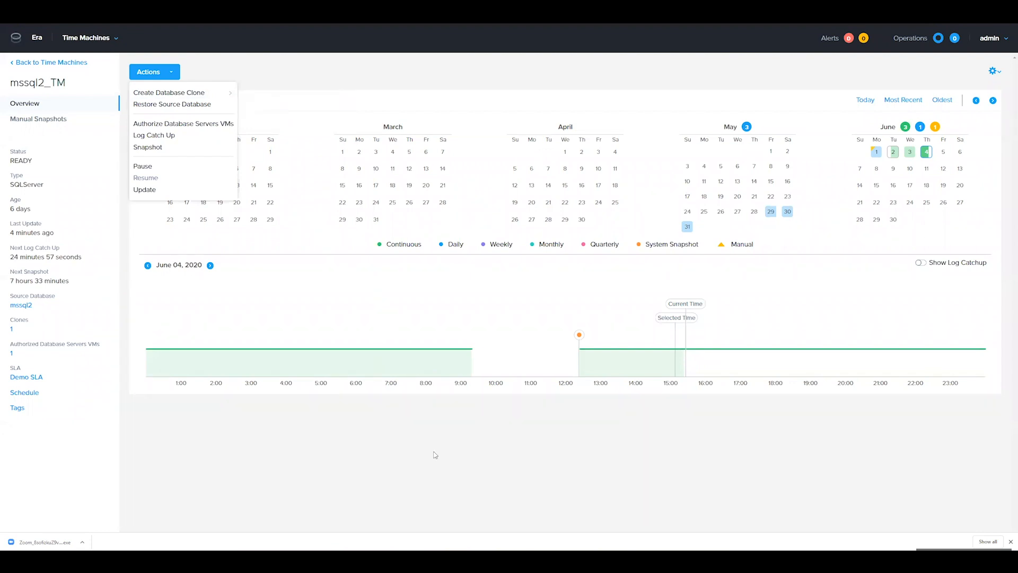
{"action": "mouse_move", "coordinate": [427, 456]}
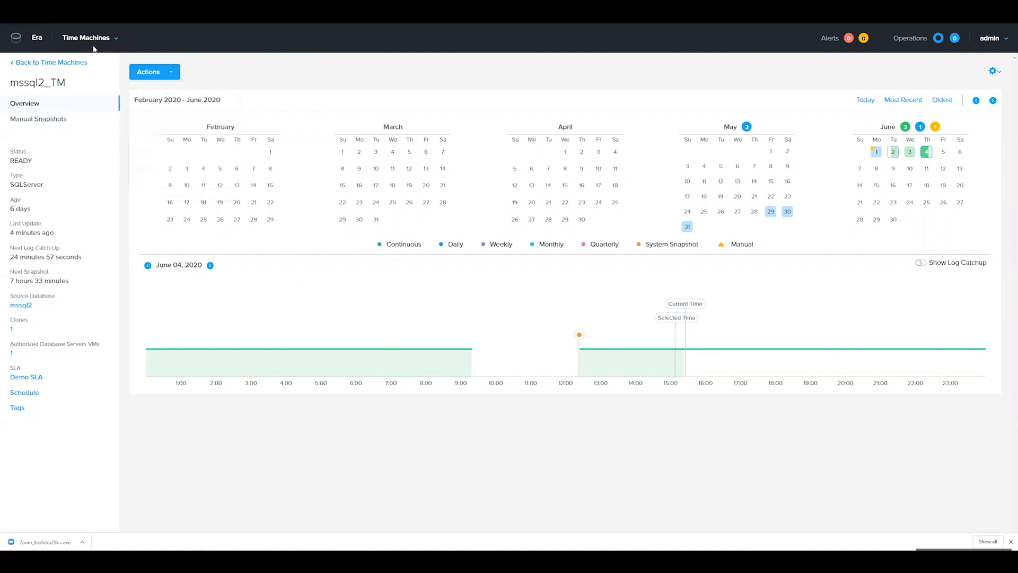
Navigate via Databases and the SQL Server Source DBs count back to mssql2's details
{"action": "left_click", "coordinate": [87, 37]}
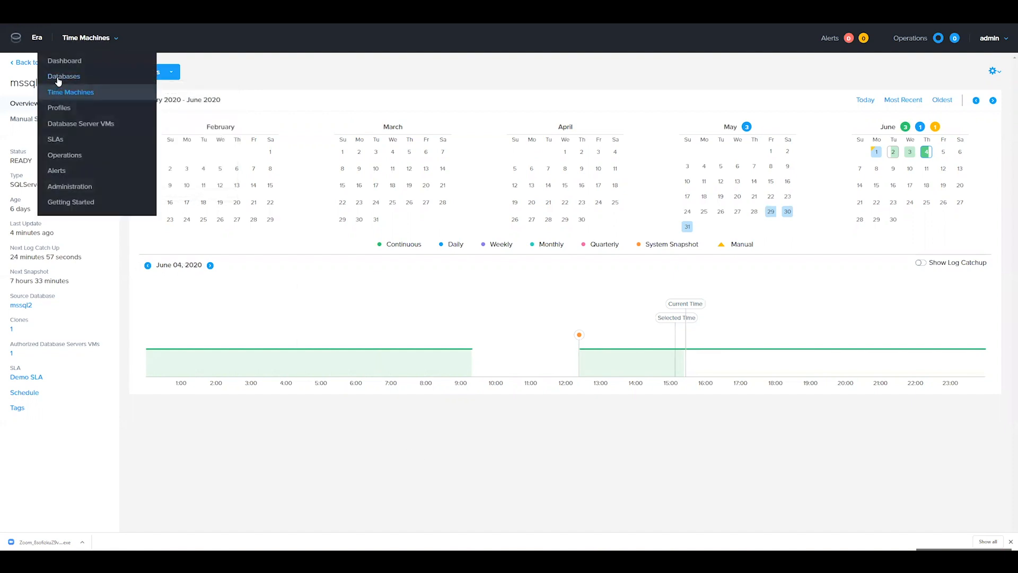
{"action": "left_click", "coordinate": [63, 76]}
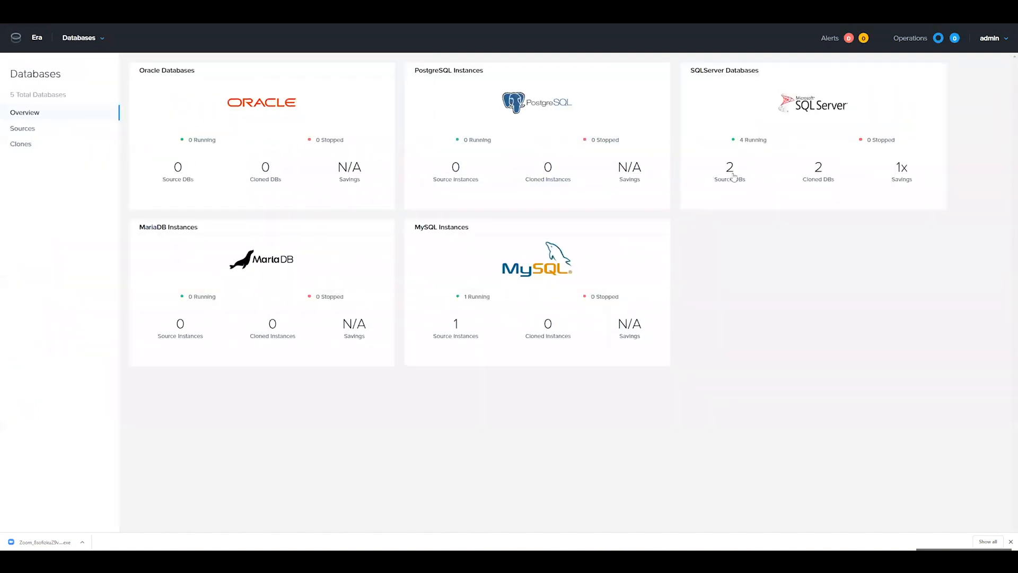
{"action": "left_click", "coordinate": [730, 167]}
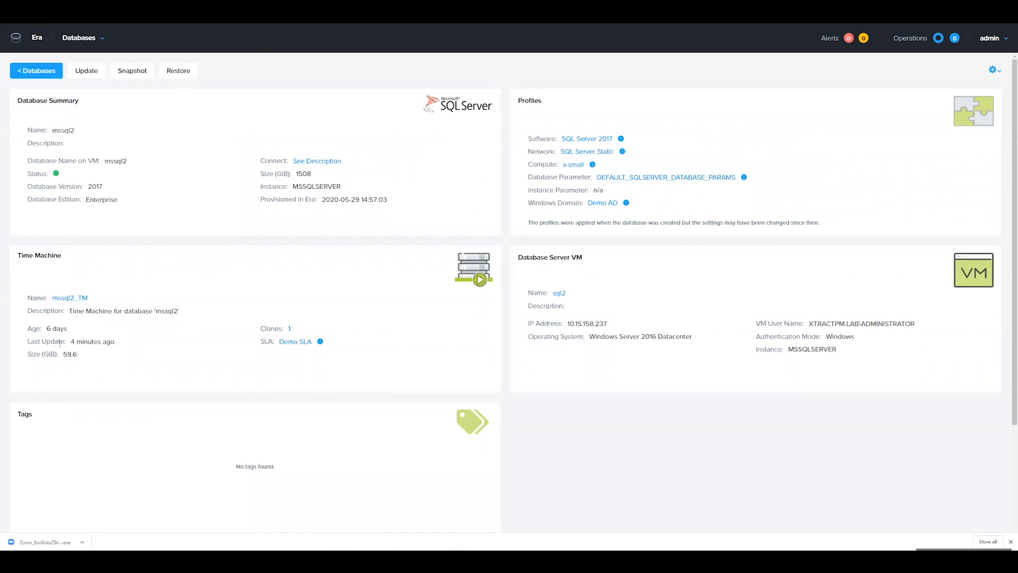
{"action": "mouse_move", "coordinate": [102, 211]}
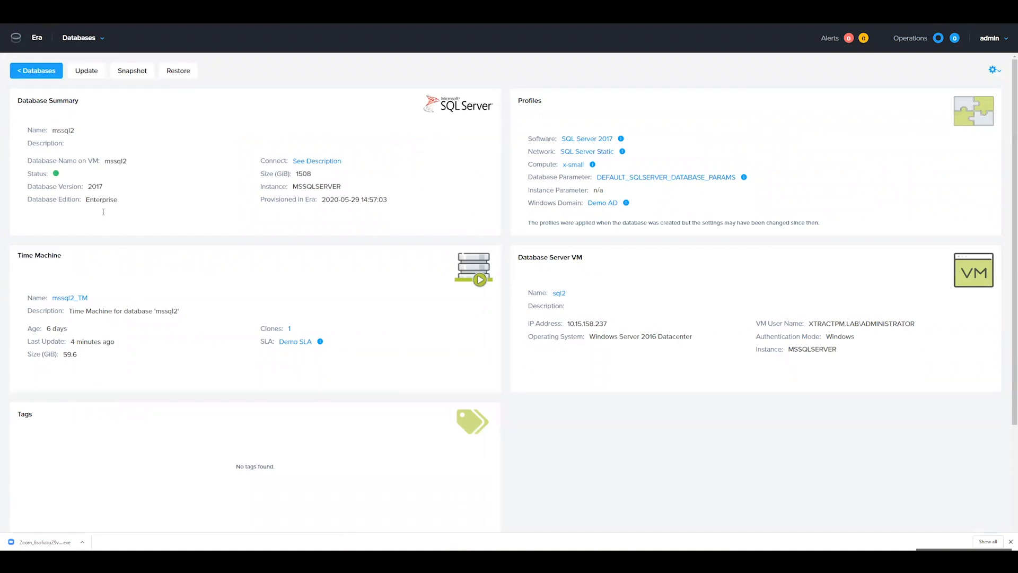
{"action": "mouse_move", "coordinate": [183, 206]}
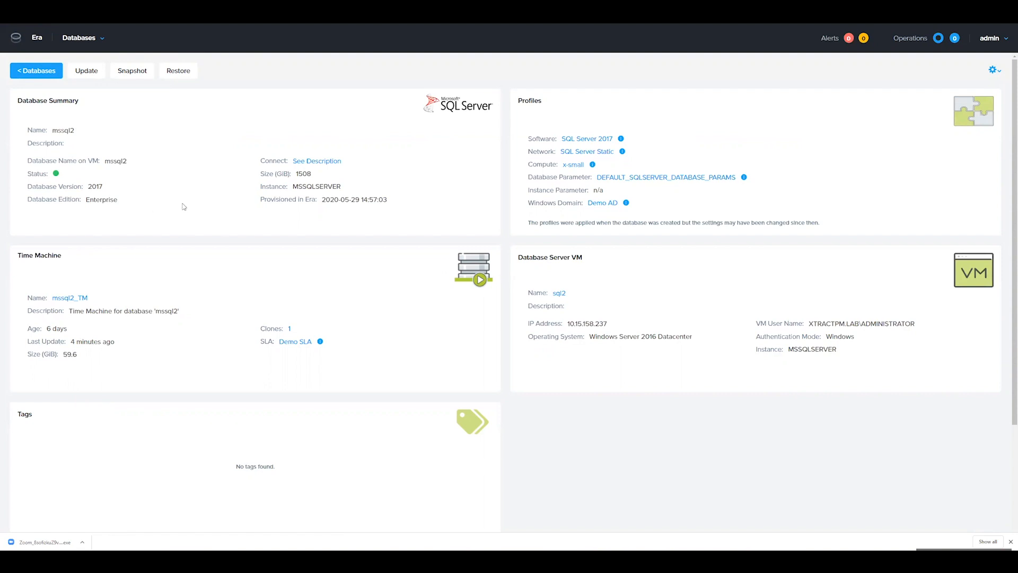
{"action": "mouse_move", "coordinate": [189, 187]}
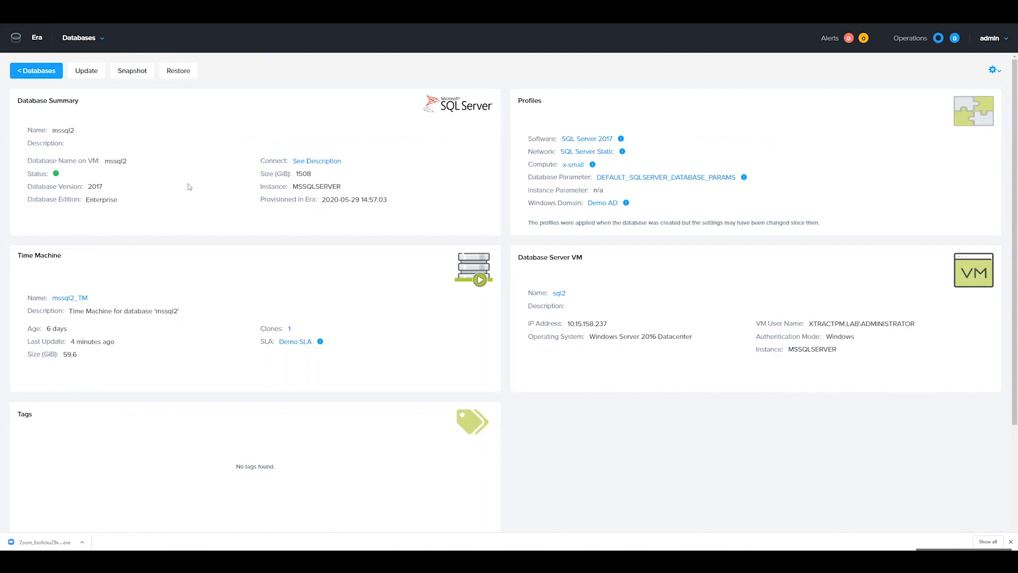
{"action": "mouse_move", "coordinate": [124, 365]}
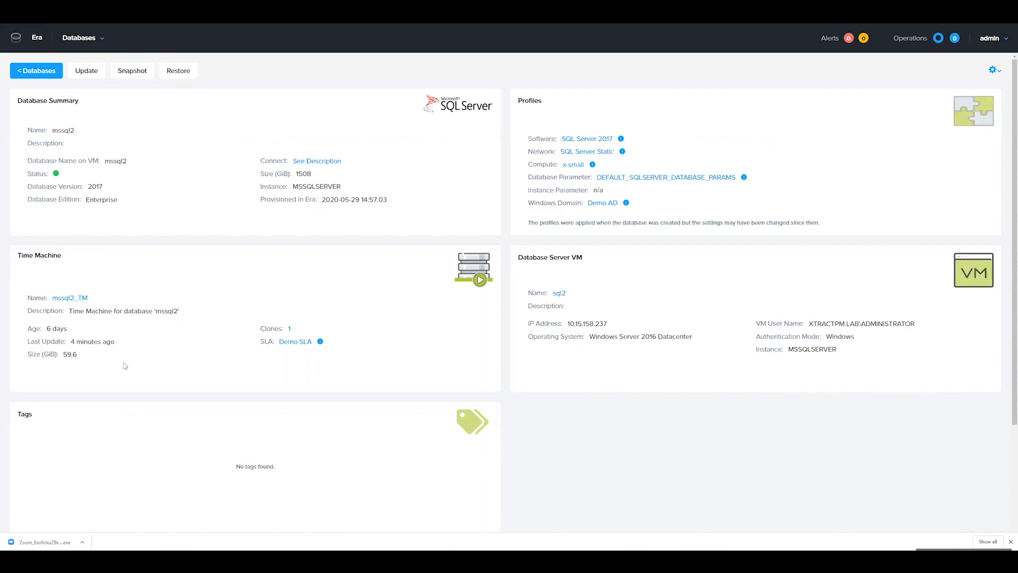
{"action": "mouse_move", "coordinate": [319, 342]}
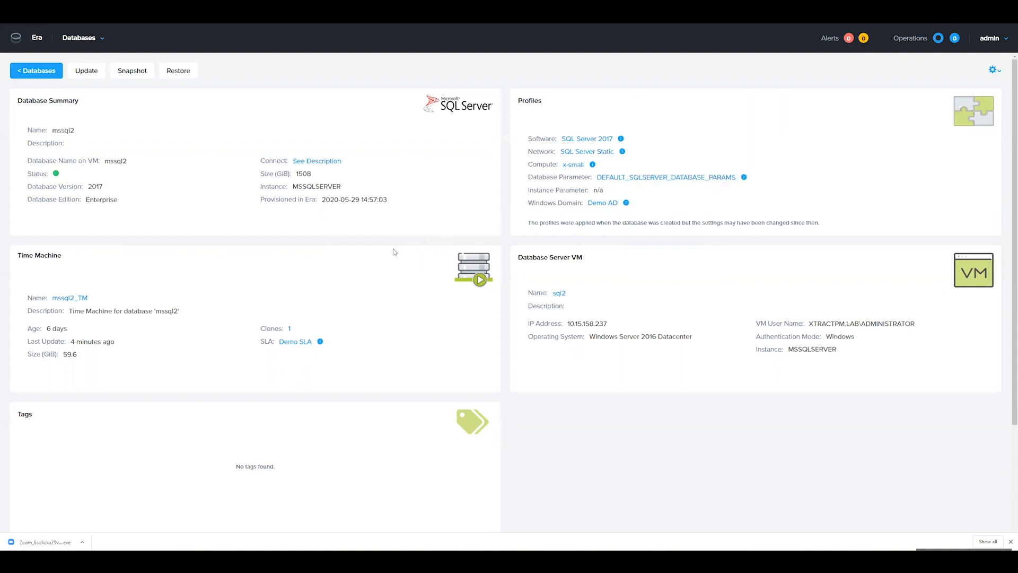
{"action": "mouse_move", "coordinate": [362, 520]}
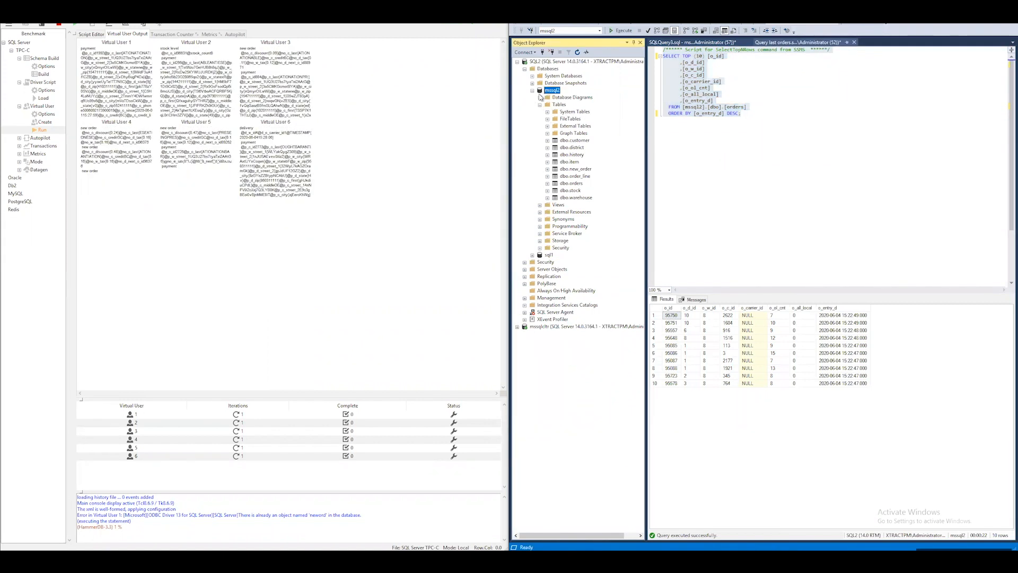
Refresh mssql2 and rerun the latest-orders query, showing orders up to 15:20:50
{"action": "right_click", "coordinate": [552, 89]}
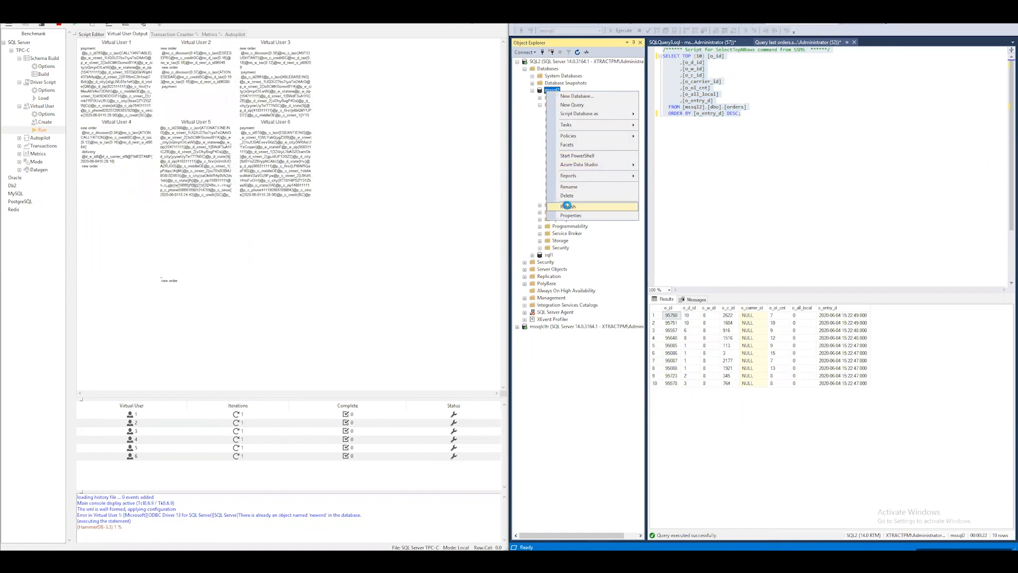
{"action": "left_click", "coordinate": [567, 206]}
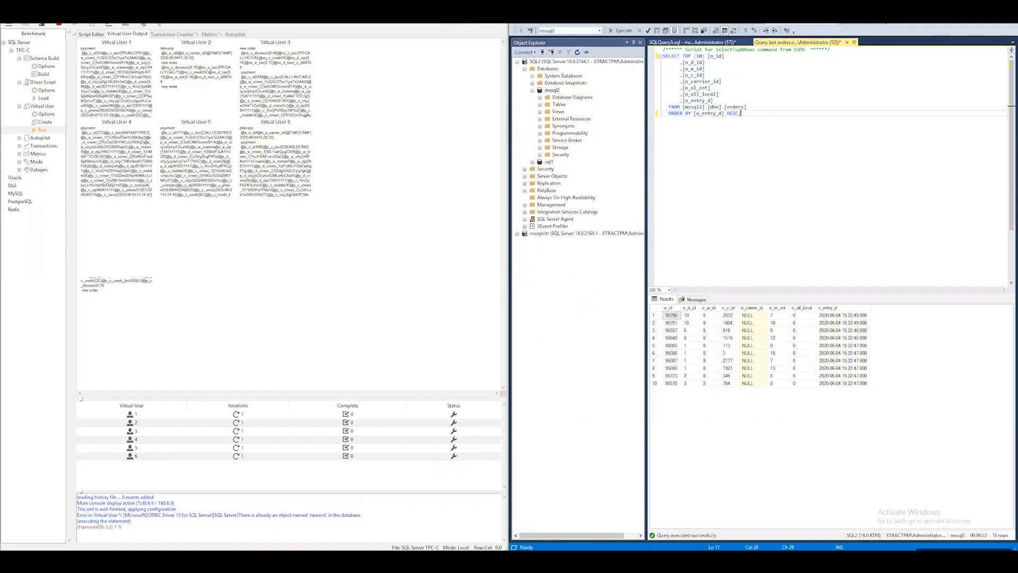
{"action": "key", "text": "ctrl+a"}
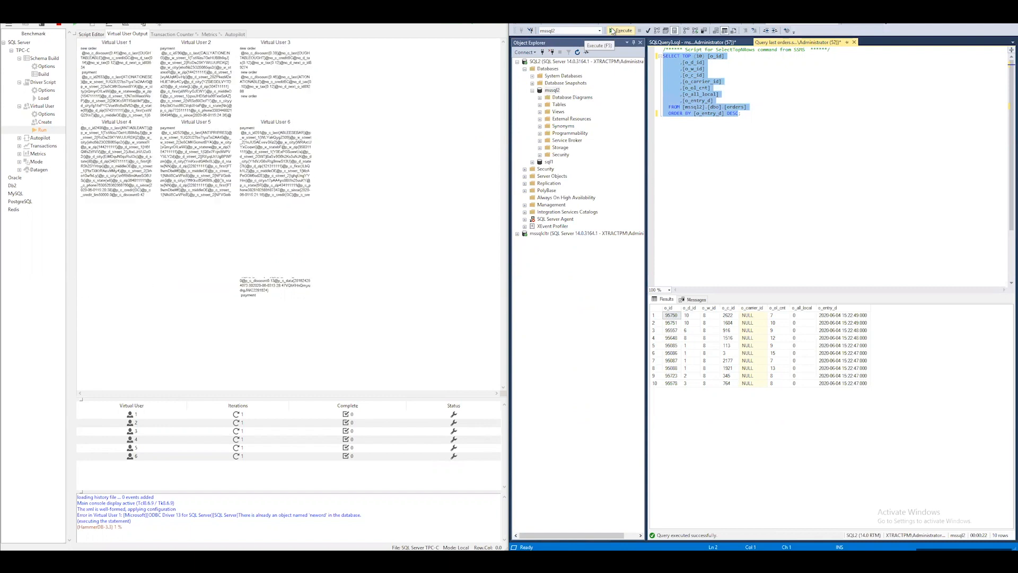
{"action": "left_click", "coordinate": [622, 30]}
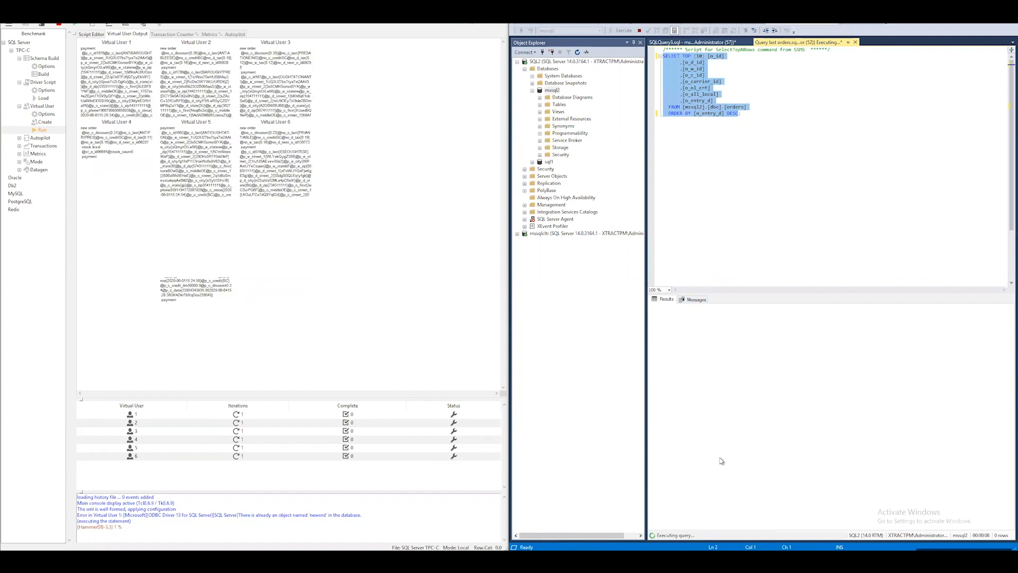
{"action": "left_click", "coordinate": [622, 31]}
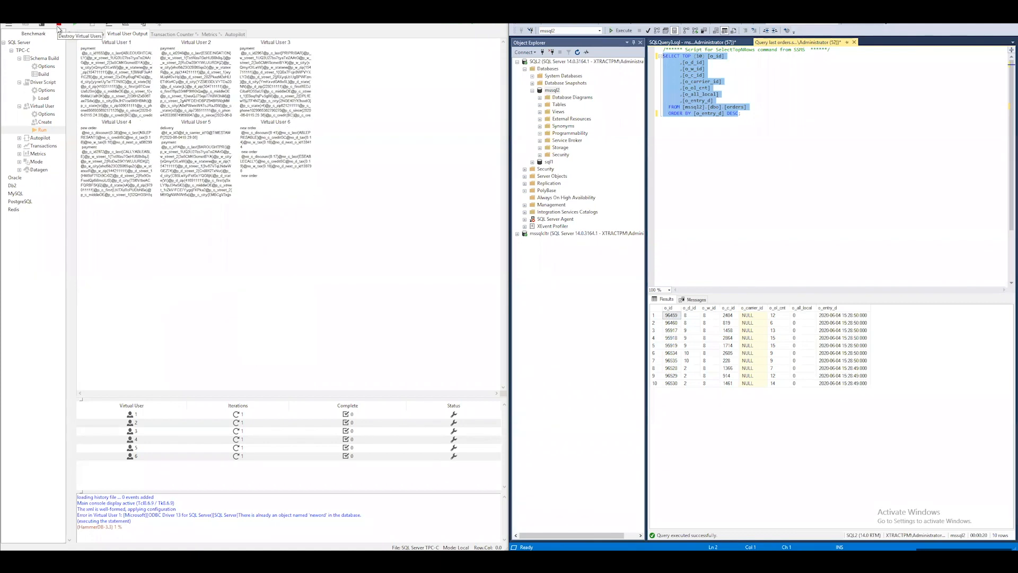
Stop the workload virtual users, then delete dbo.customer from mssql2's Tables
{"action": "left_click", "coordinate": [92, 35]}
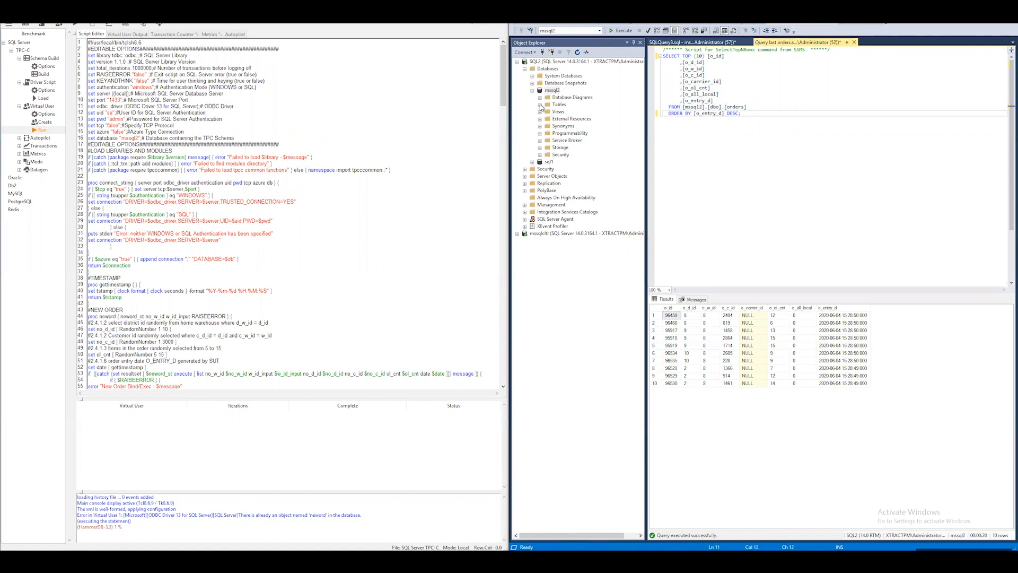
{"action": "left_click", "coordinate": [541, 104]}
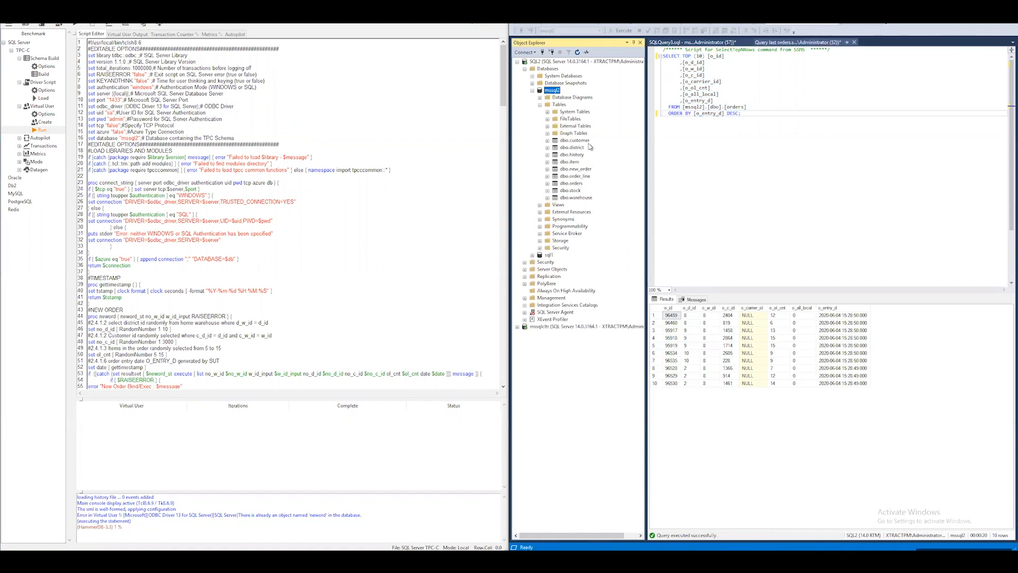
{"action": "right_click", "coordinate": [574, 139]}
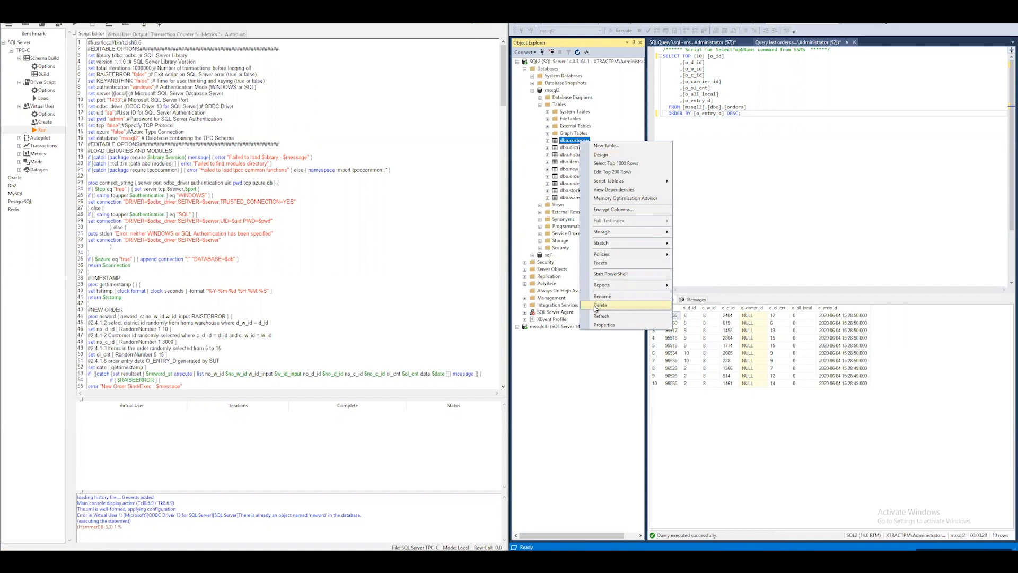
{"action": "left_click", "coordinate": [600, 305]}
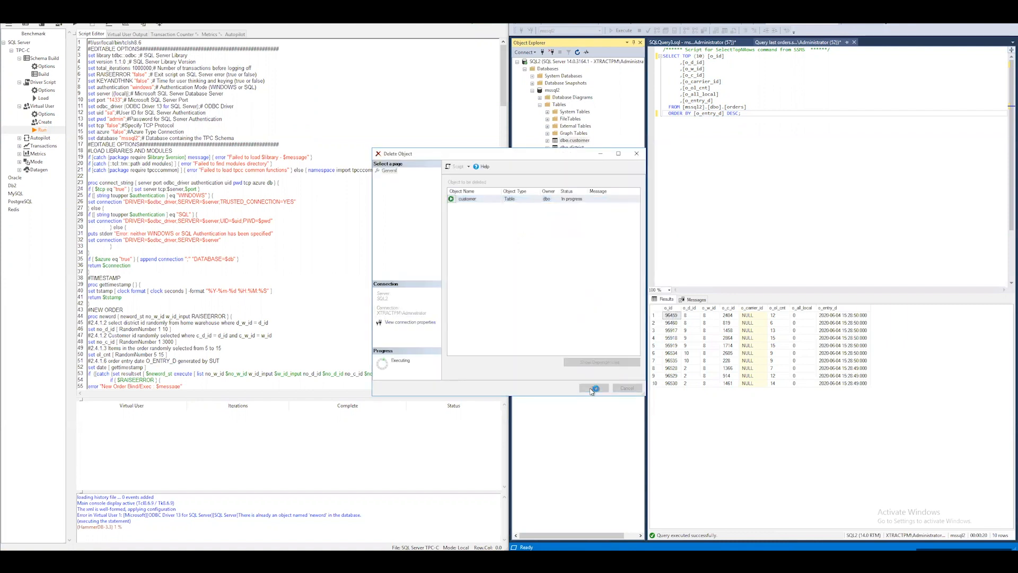
{"action": "left_click", "coordinate": [593, 388]}
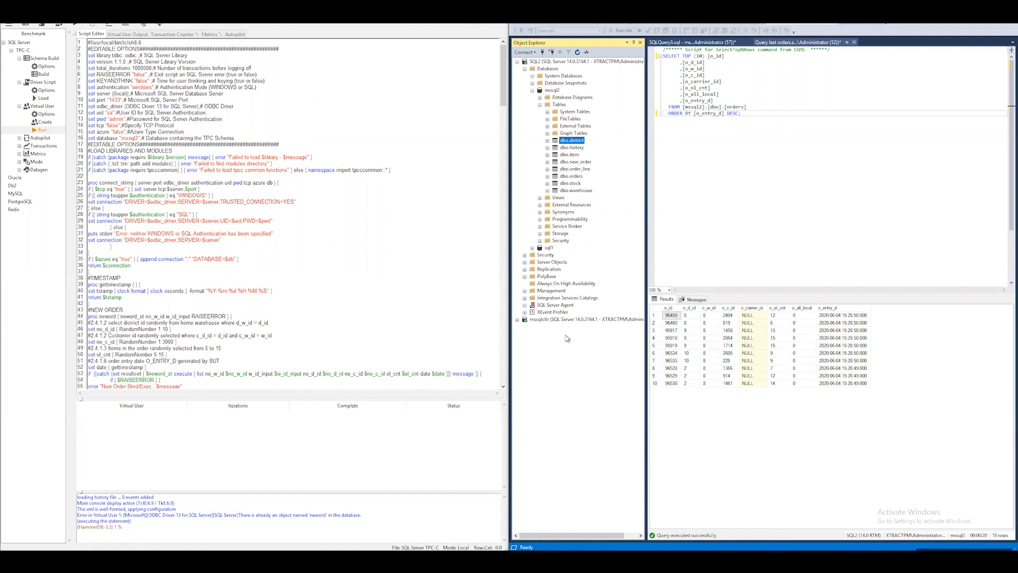
{"action": "mouse_move", "coordinate": [786, 358]}
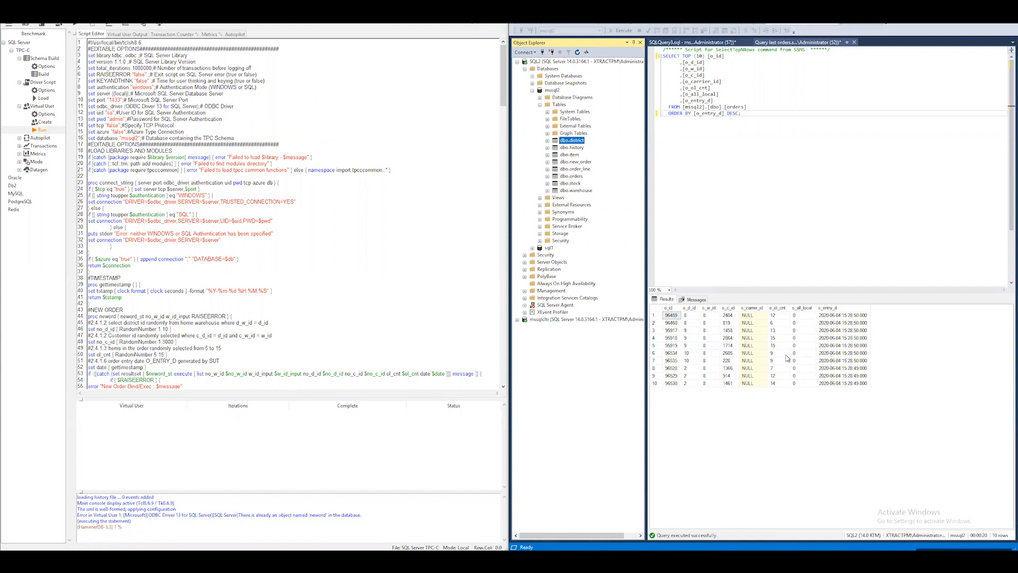
{"action": "mouse_move", "coordinate": [564, 172]}
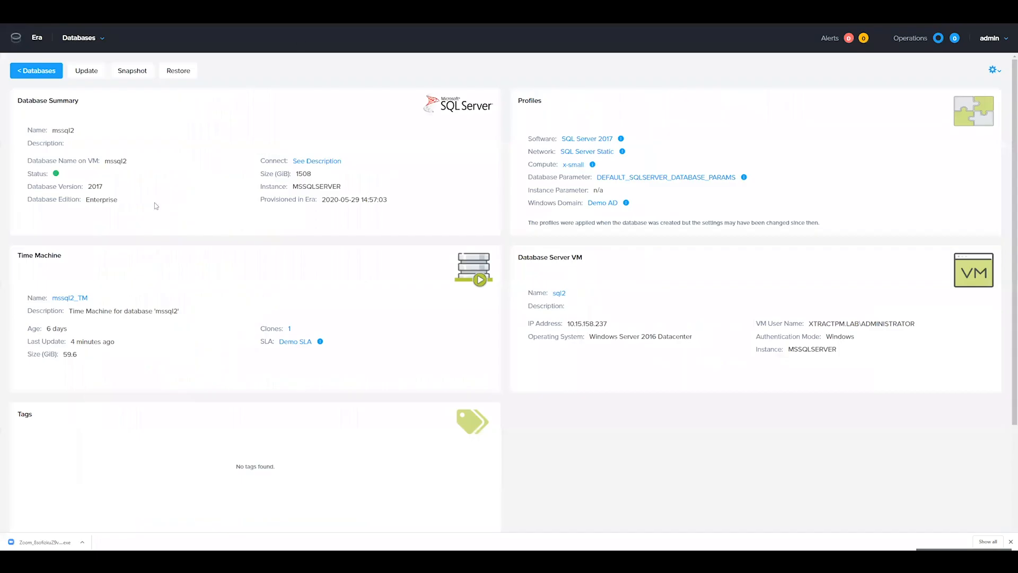
{"action": "mouse_move", "coordinate": [68, 304]}
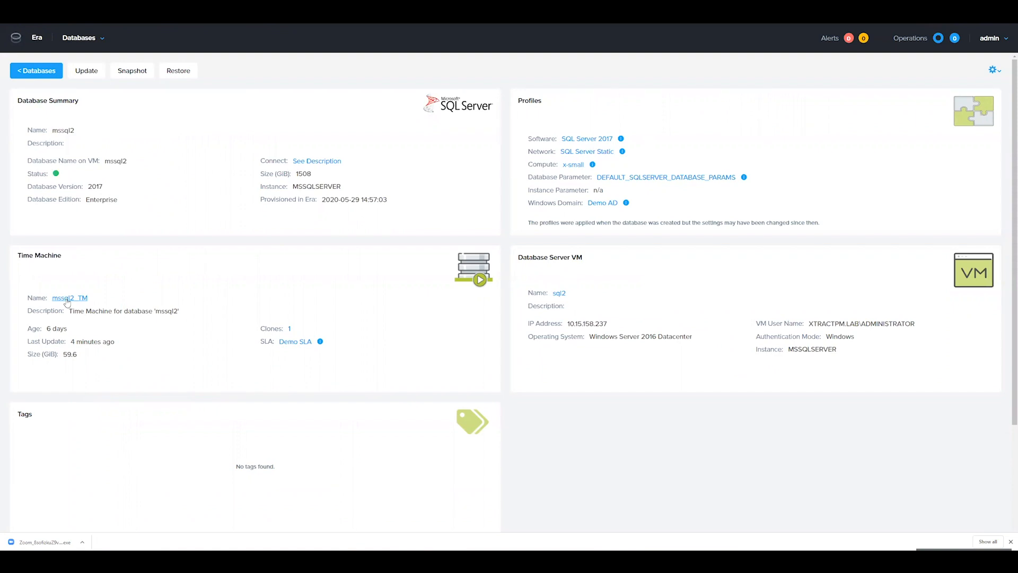
Open mssql2_TM with Show Log Catchup enabled and bring up its Actions list
{"action": "left_click", "coordinate": [69, 297]}
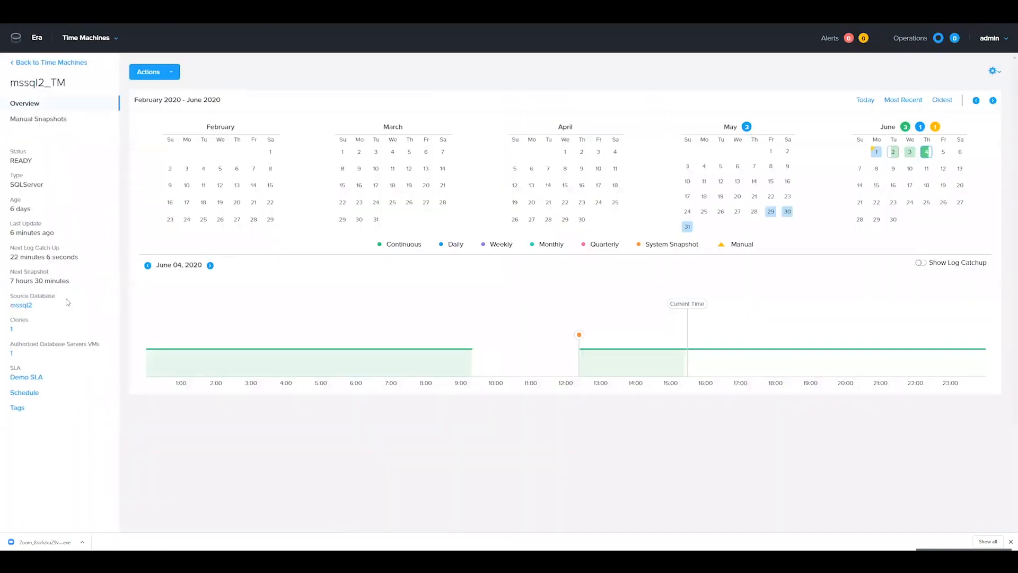
{"action": "mouse_move", "coordinate": [191, 276]}
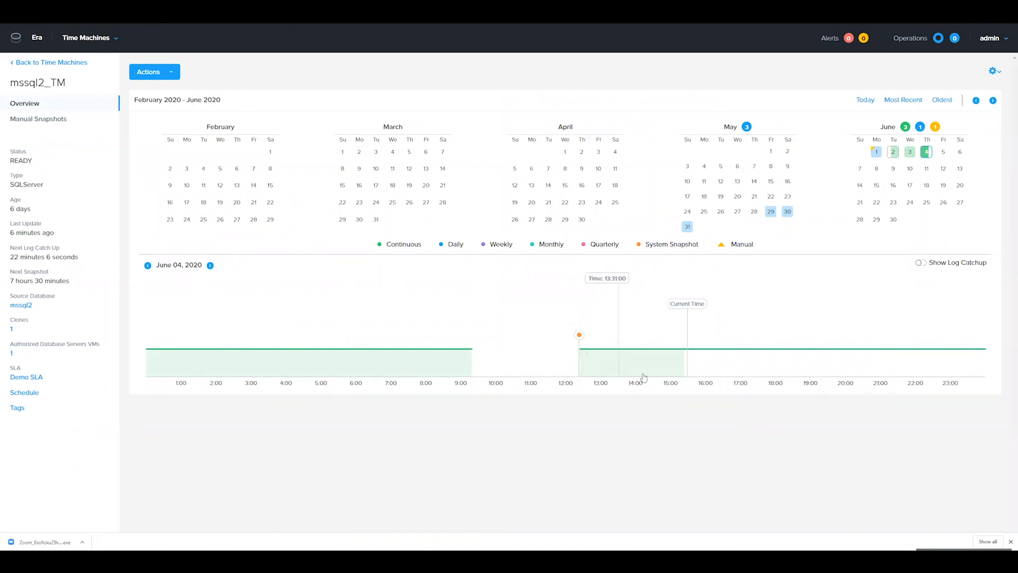
{"action": "mouse_move", "coordinate": [683, 375]}
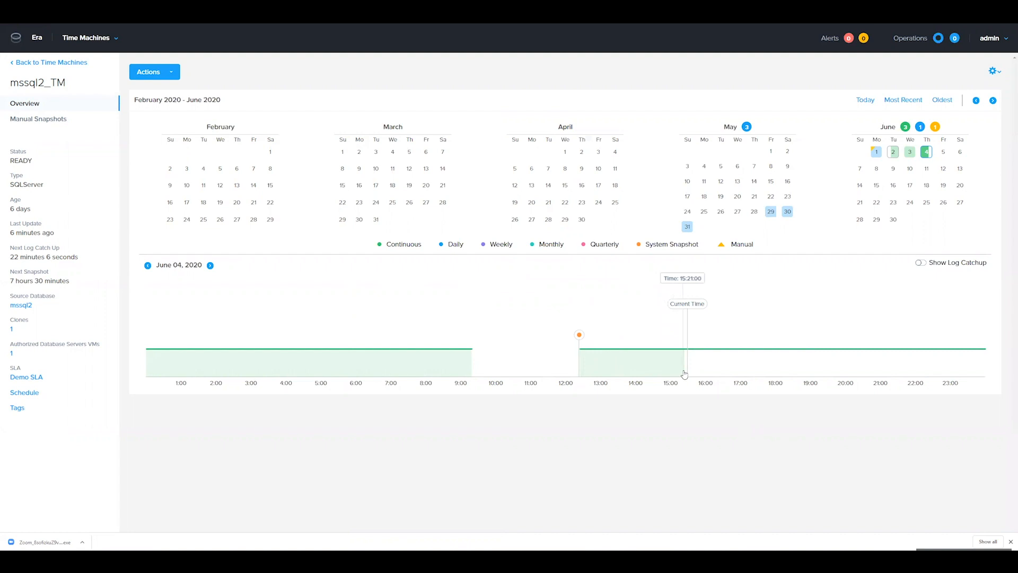
{"action": "mouse_move", "coordinate": [691, 314]}
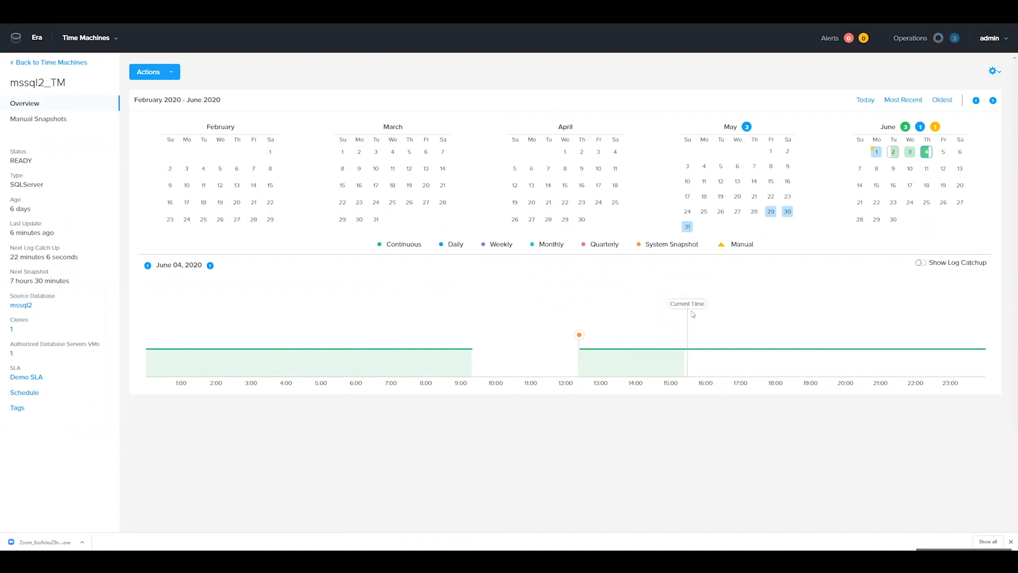
{"action": "mouse_move", "coordinate": [693, 312]}
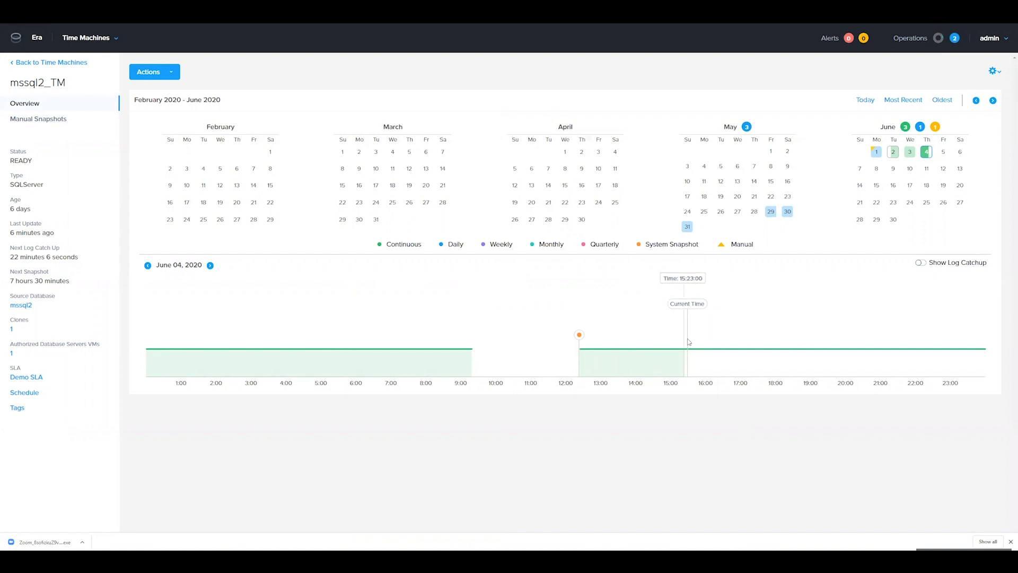
{"action": "mouse_move", "coordinate": [687, 310]}
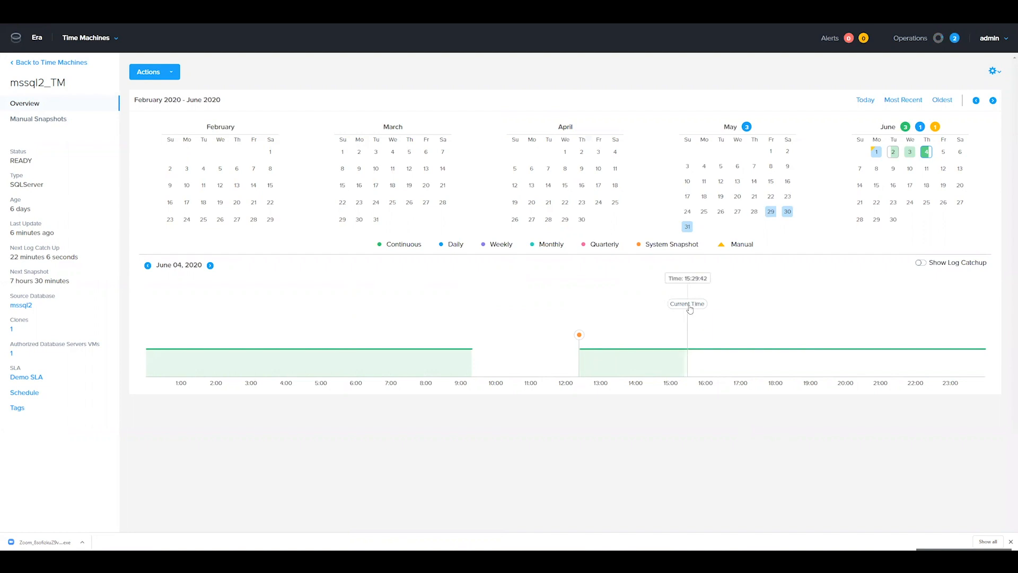
{"action": "mouse_move", "coordinate": [931, 269]}
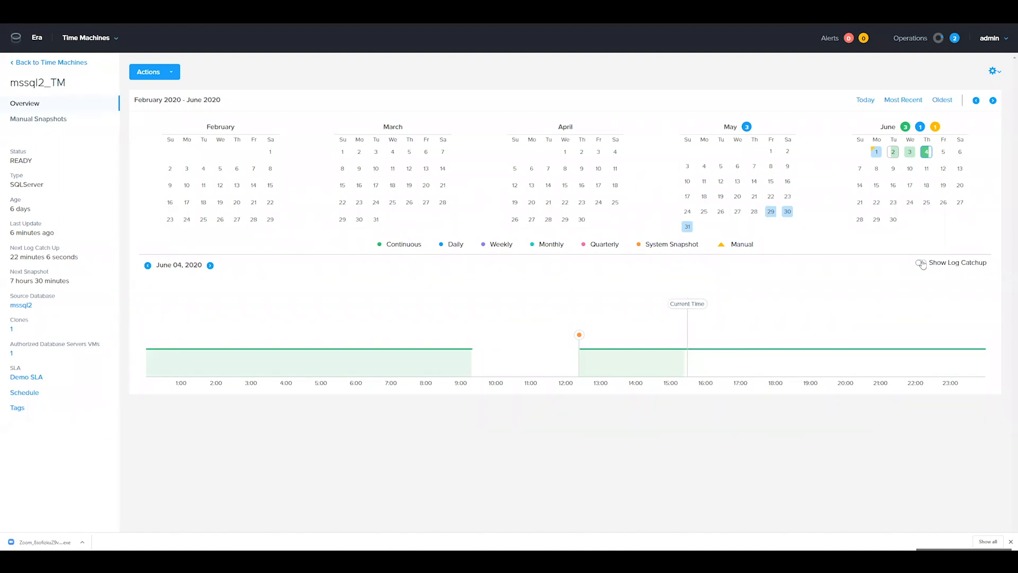
{"action": "left_click", "coordinate": [920, 263]}
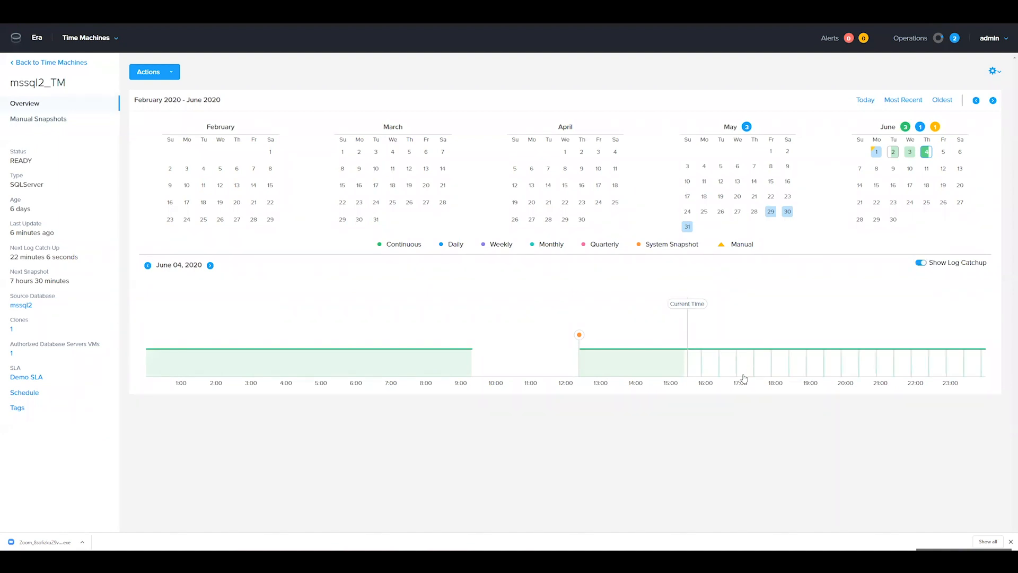
{"action": "mouse_move", "coordinate": [703, 364]}
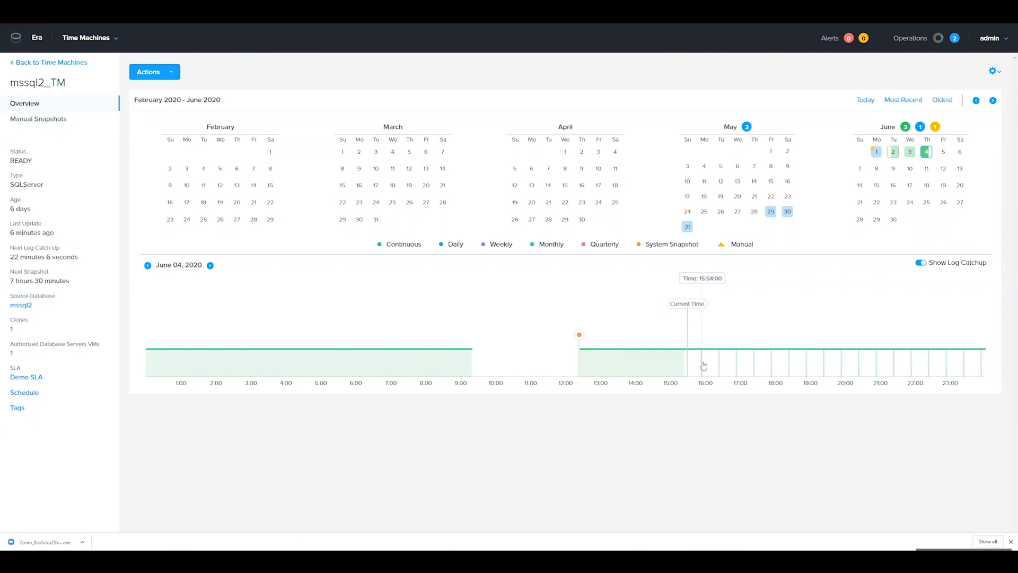
{"action": "mouse_move", "coordinate": [703, 365]}
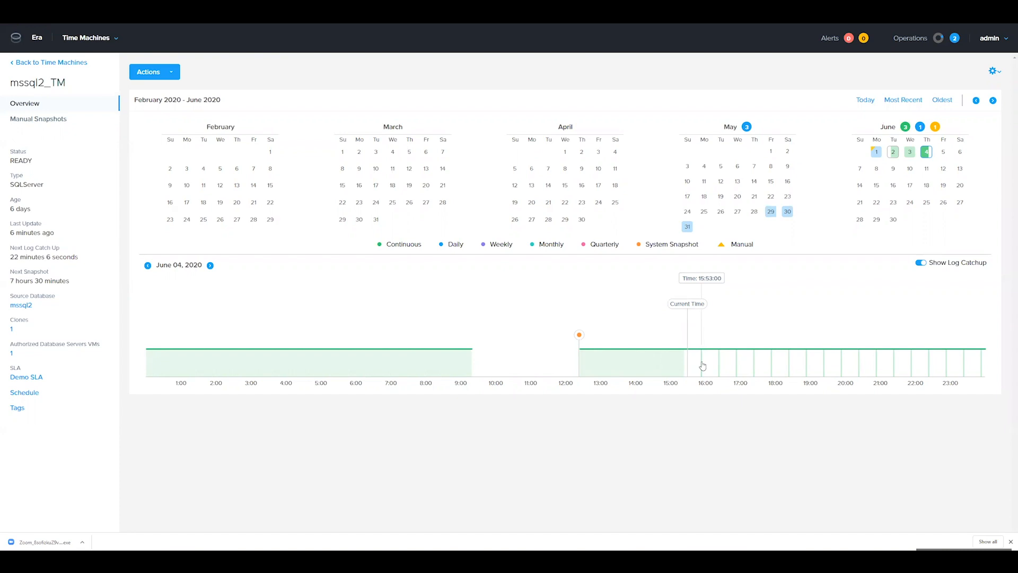
{"action": "mouse_move", "coordinate": [688, 374]}
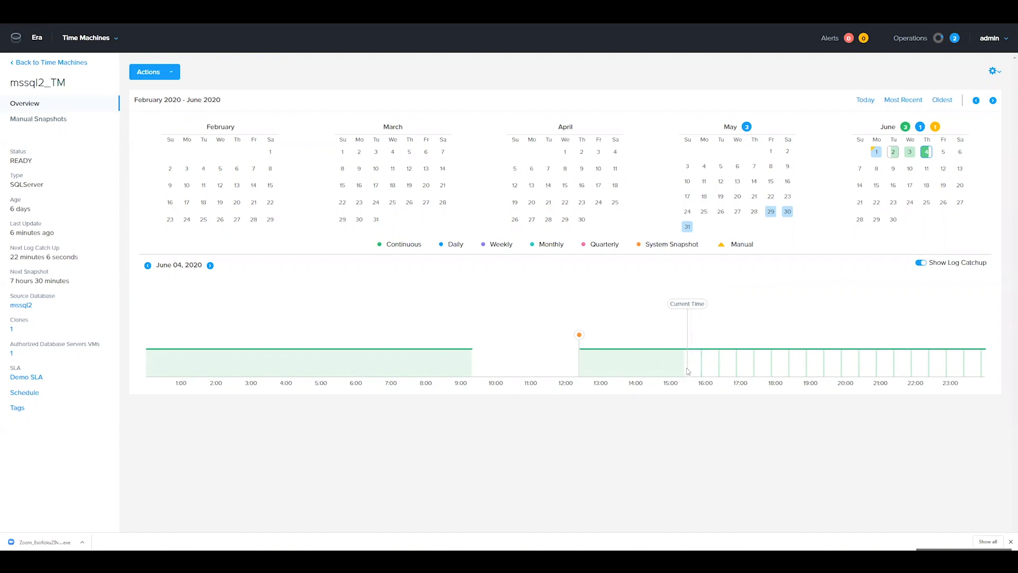
{"action": "mouse_move", "coordinate": [687, 370]}
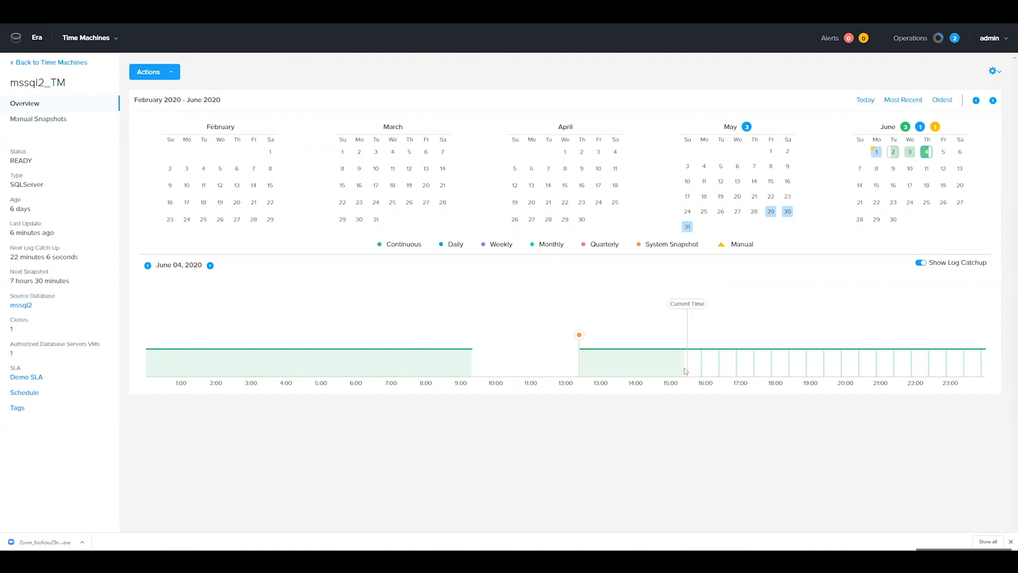
{"action": "mouse_move", "coordinate": [681, 388]}
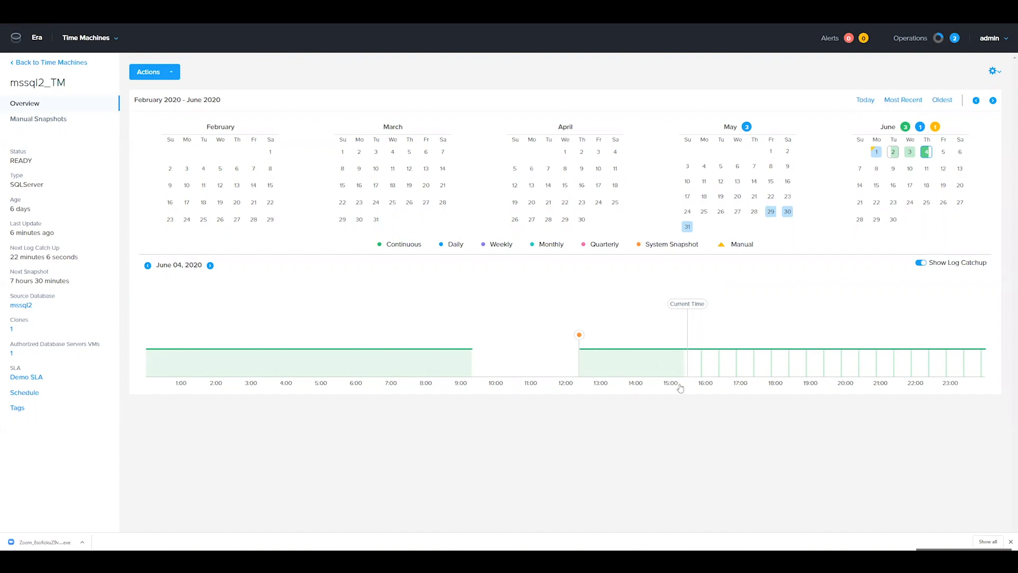
{"action": "mouse_move", "coordinate": [611, 427]}
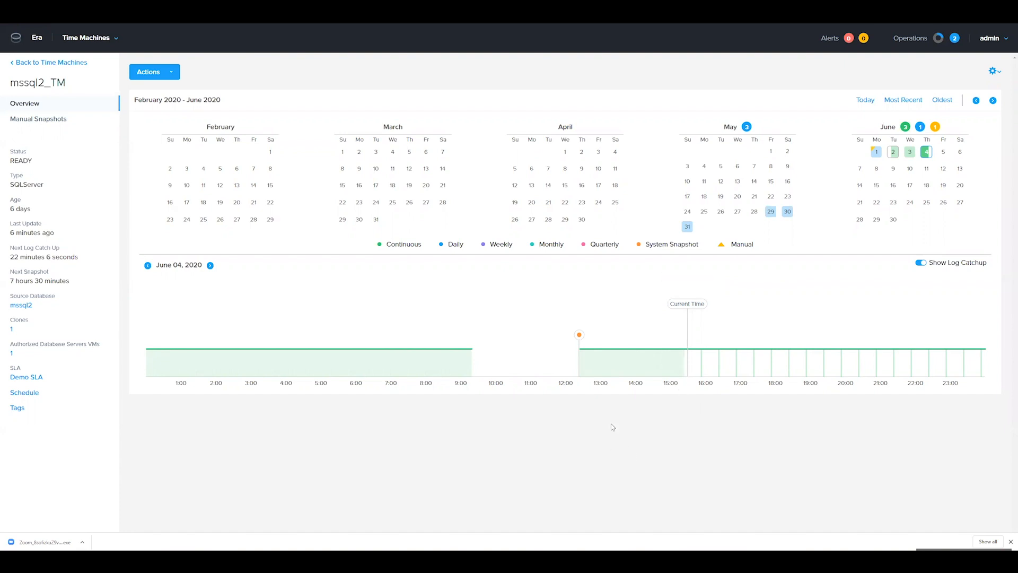
{"action": "mouse_move", "coordinate": [642, 390]}
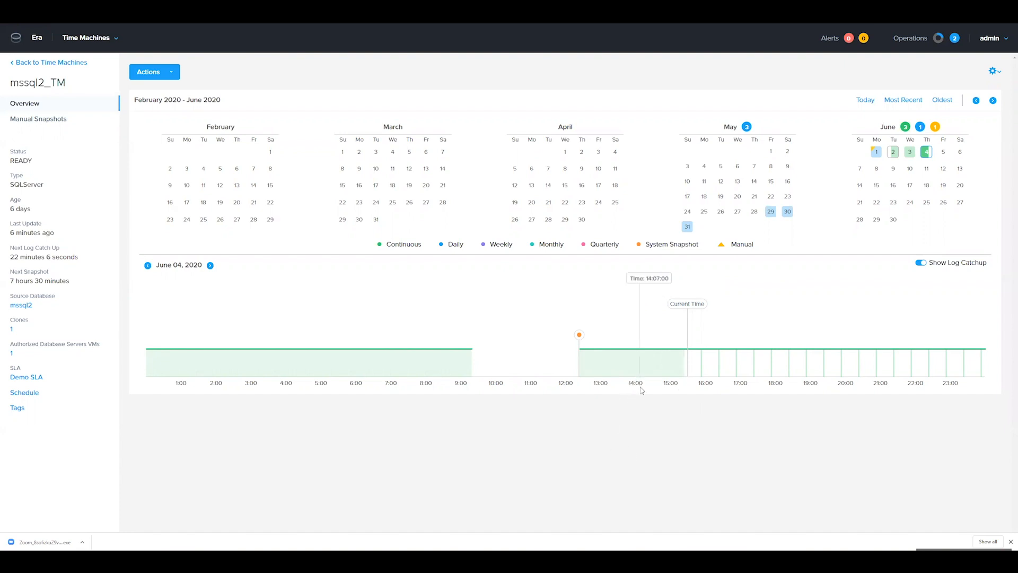
{"action": "mouse_move", "coordinate": [200, 221]}
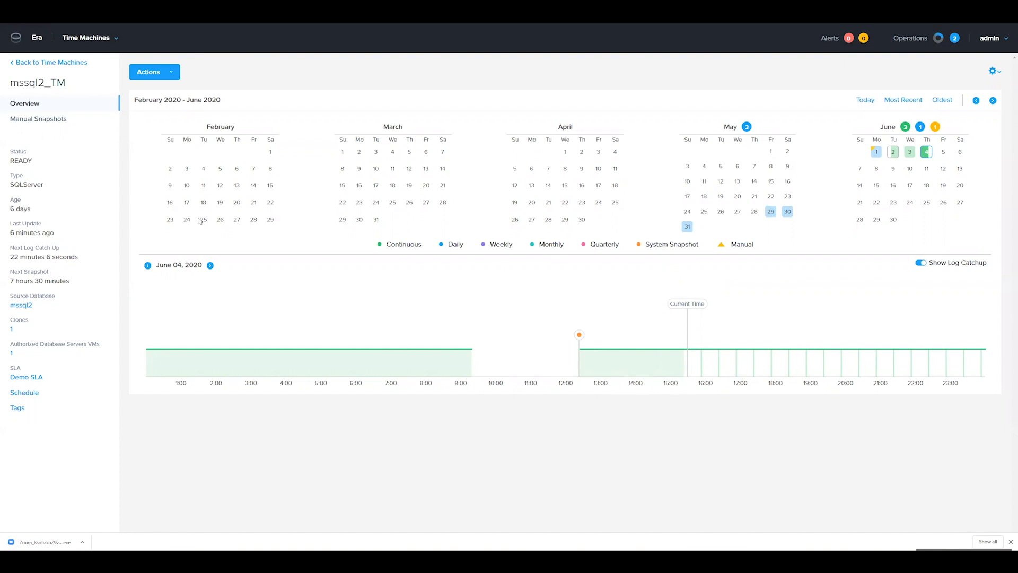
{"action": "mouse_move", "coordinate": [173, 78]}
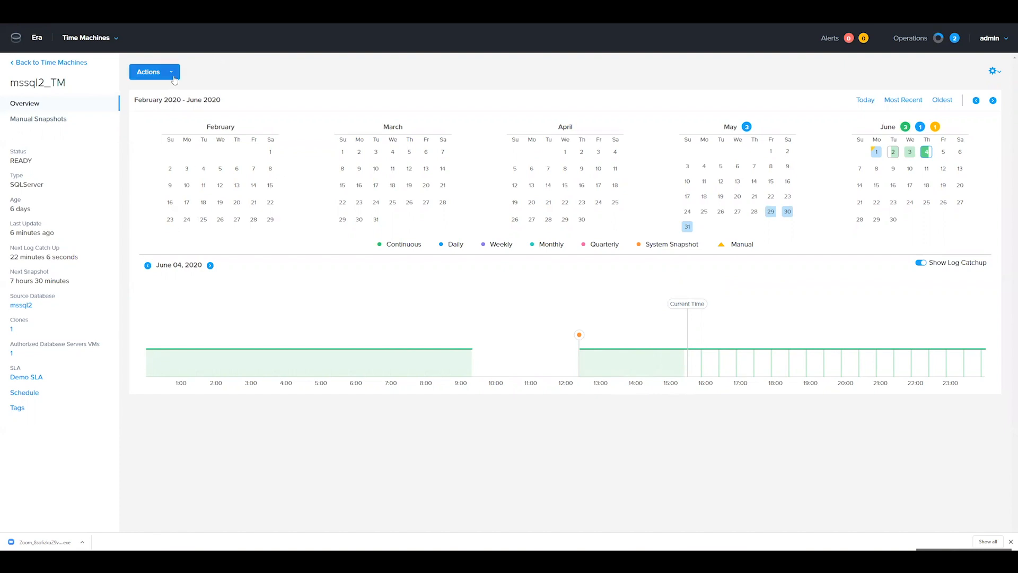
{"action": "left_click", "coordinate": [151, 72]}
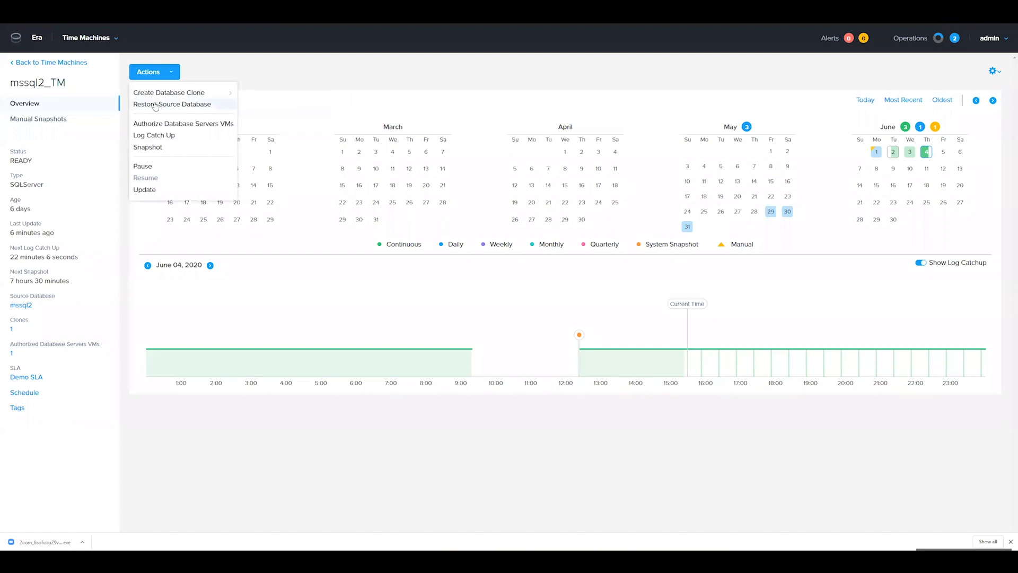
Start restoring the source database, keeping Tail Logs selected to back up
{"action": "left_click", "coordinate": [171, 104]}
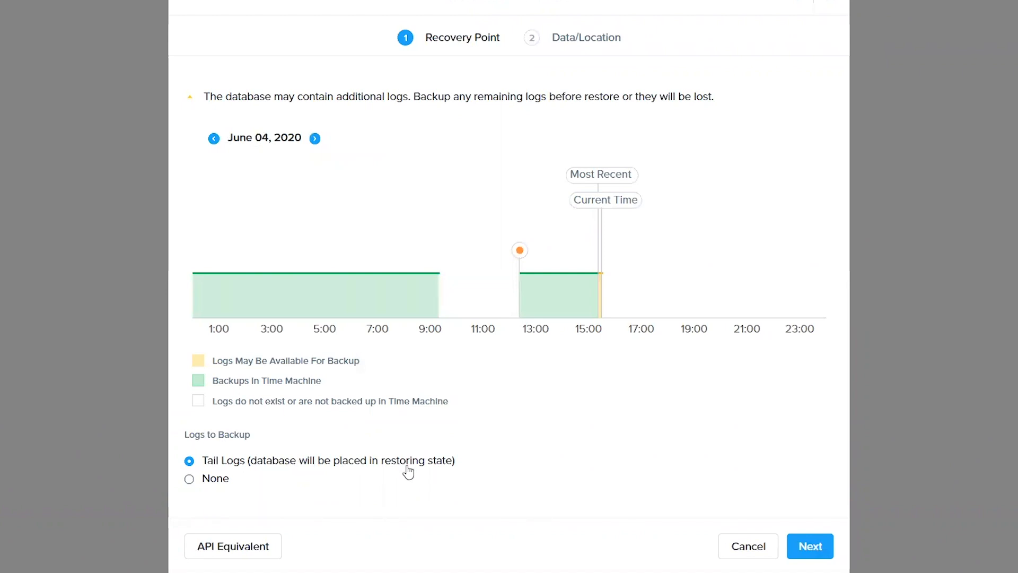
{"action": "mouse_move", "coordinate": [349, 478]}
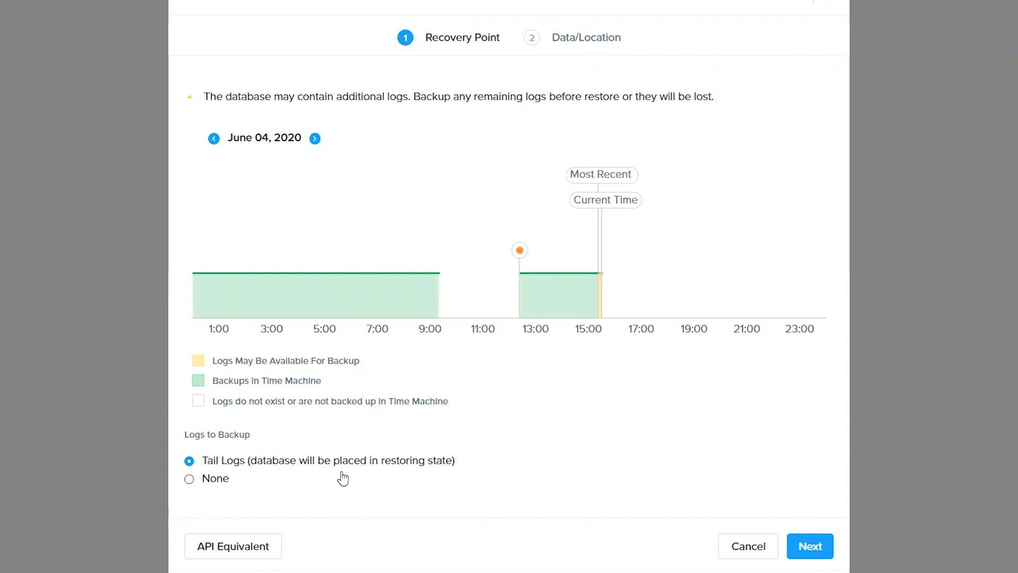
{"action": "mouse_move", "coordinate": [341, 482]}
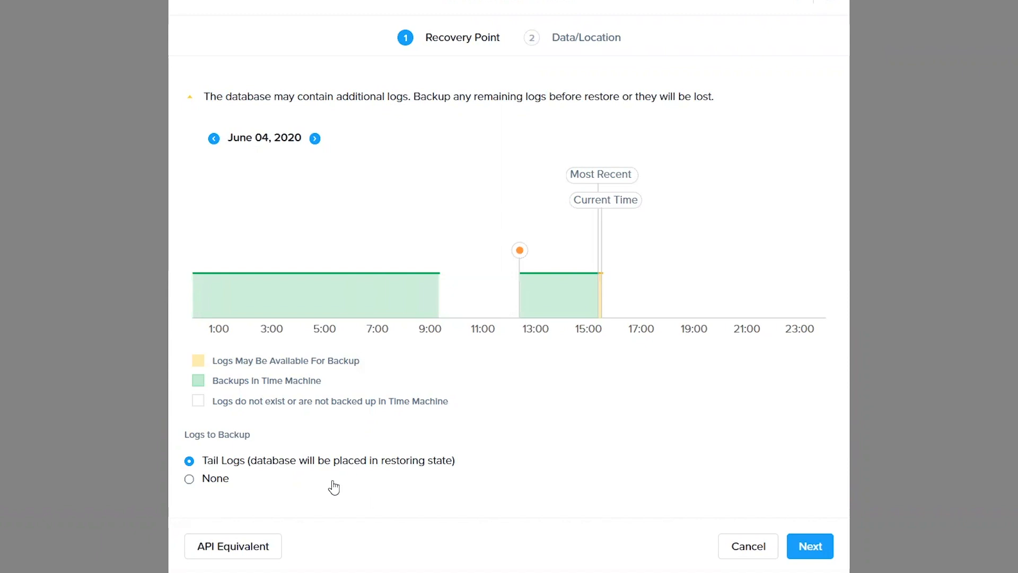
{"action": "mouse_move", "coordinate": [534, 499]}
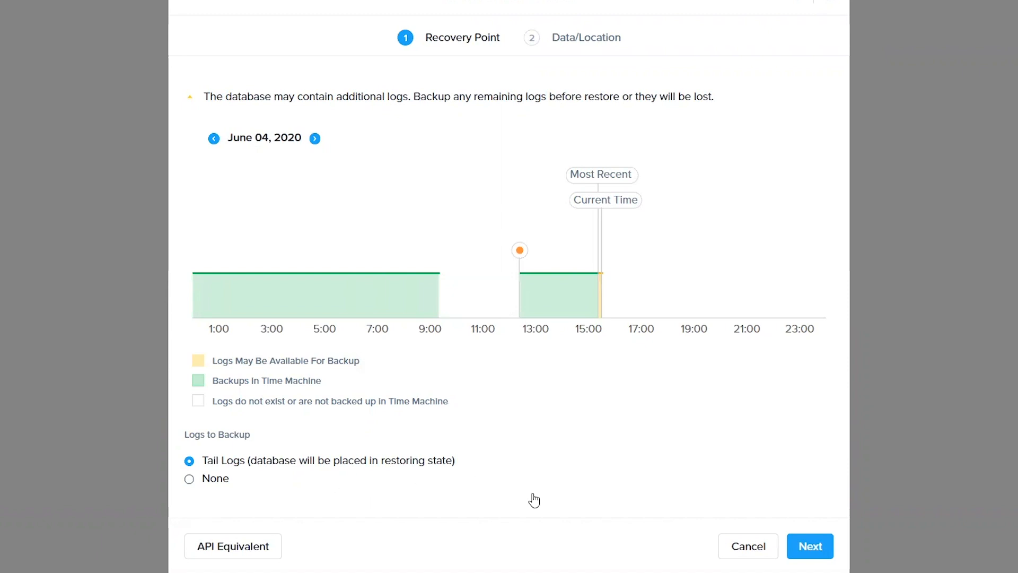
{"action": "mouse_move", "coordinate": [306, 478]}
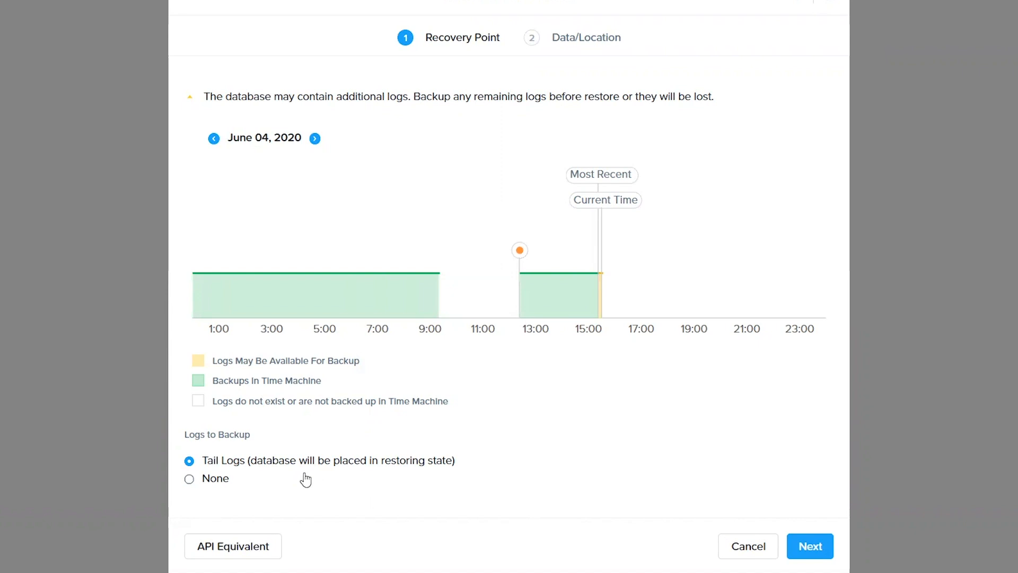
{"action": "mouse_move", "coordinate": [659, 436]}
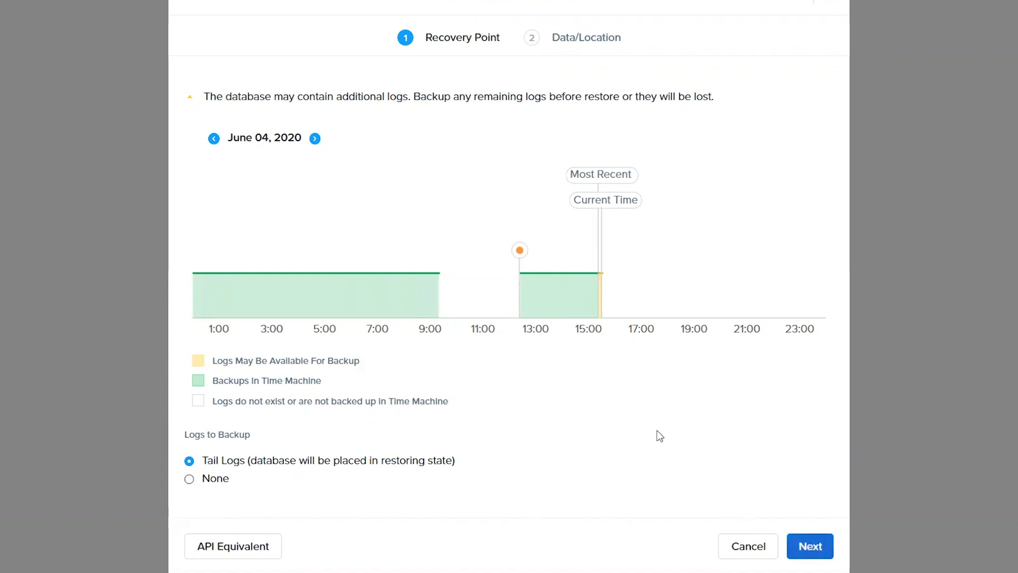
{"action": "left_click", "coordinate": [810, 546]}
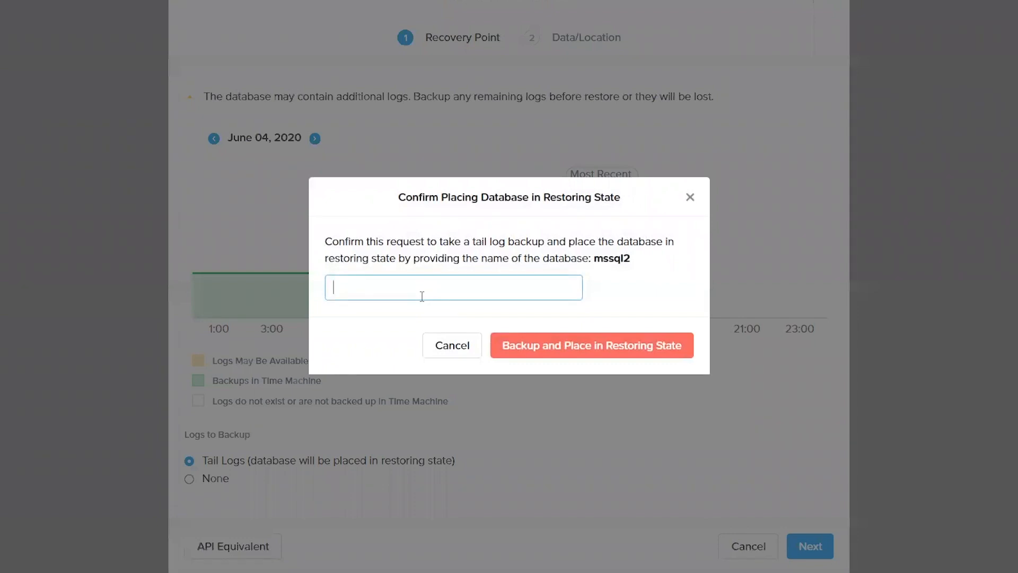
Confirm with 'mssql2' to back up tail logs and place the database in restoring state
{"action": "type", "text": "msql"}
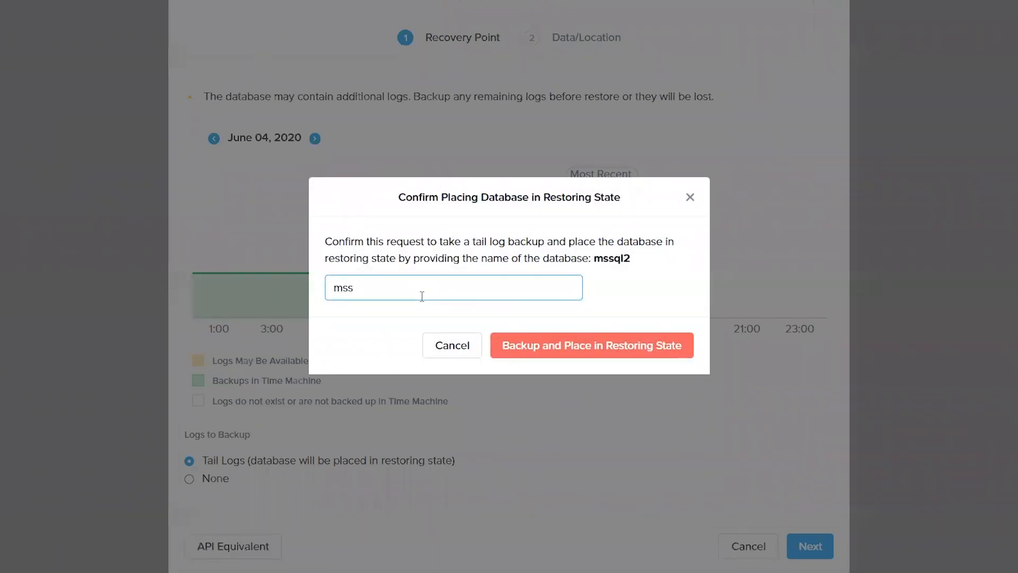
{"action": "type", "text": "ql2"}
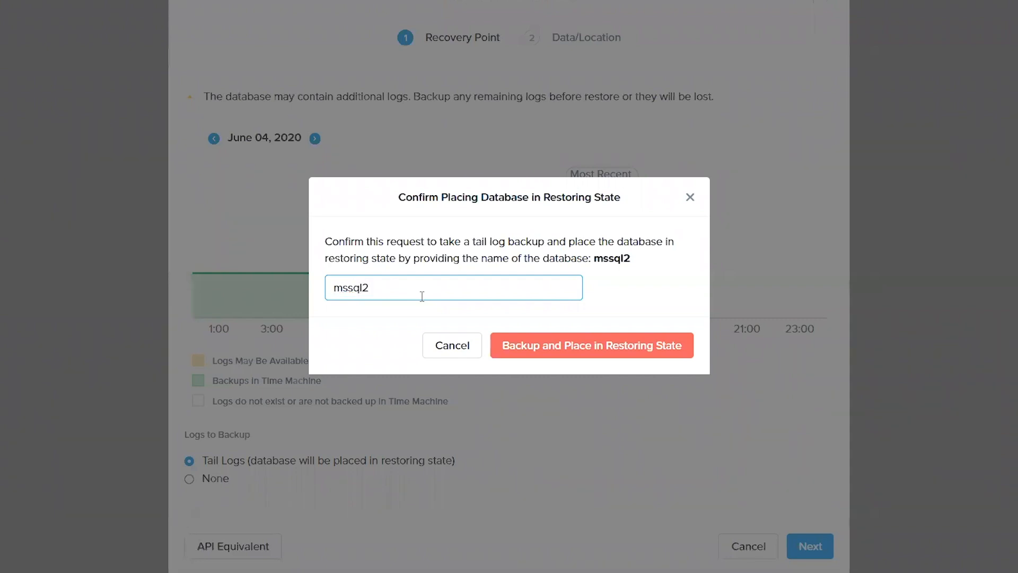
{"action": "left_click", "coordinate": [590, 345]}
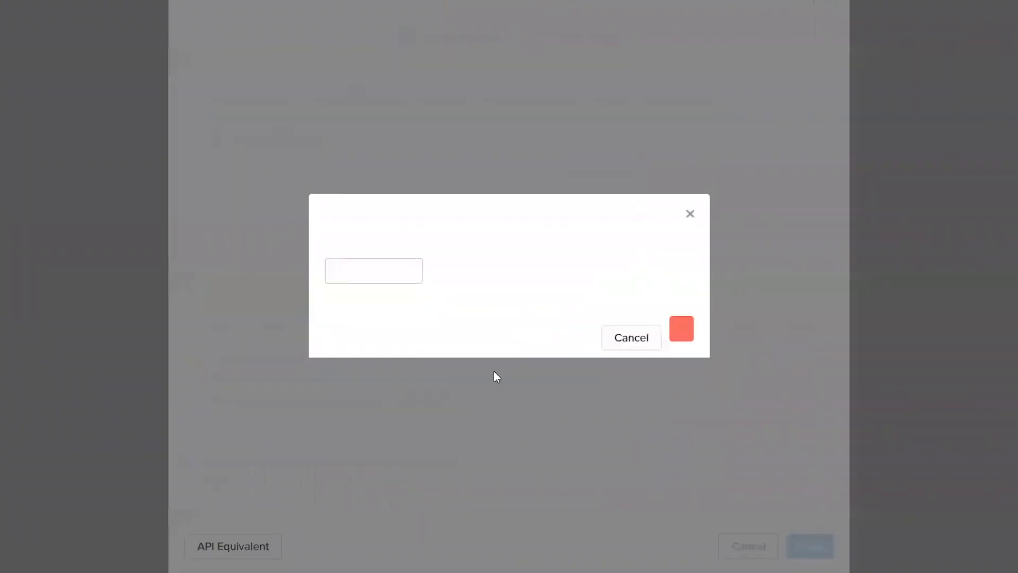
{"action": "left_click", "coordinate": [681, 328]}
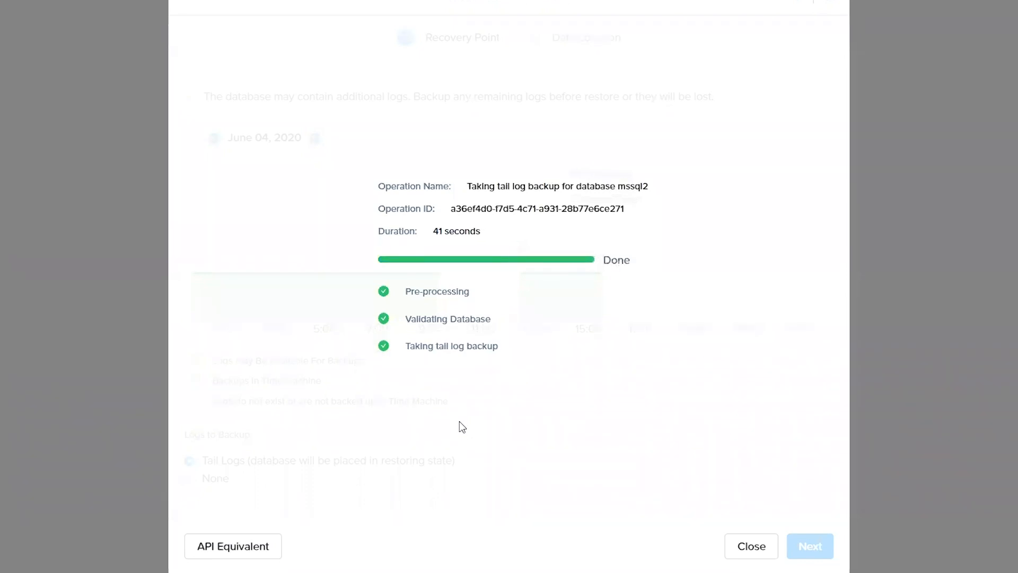
{"action": "mouse_move", "coordinate": [549, 344]}
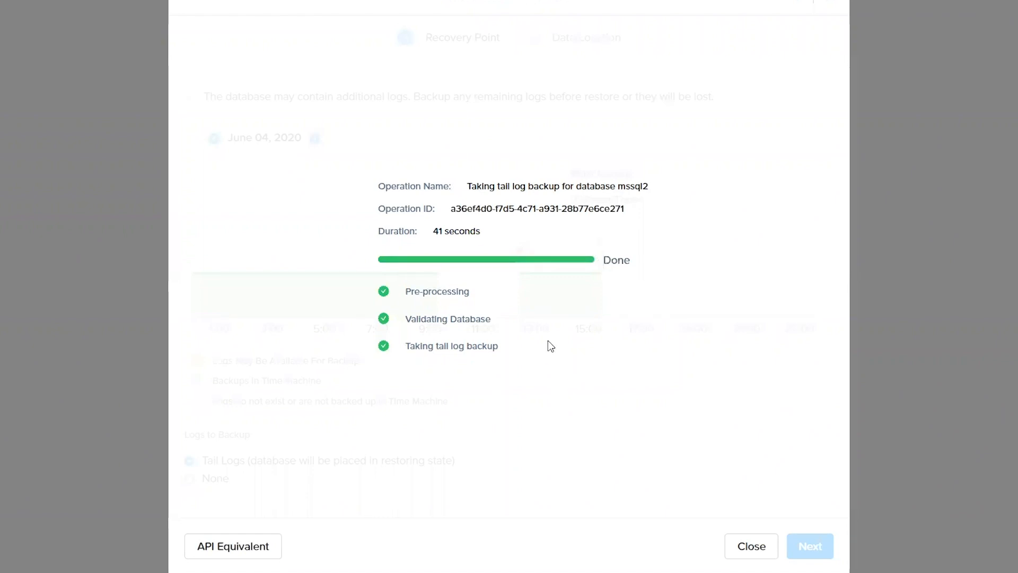
Close the finished backup and choose Point in Time restore to Original Location
{"action": "left_click", "coordinate": [810, 546]}
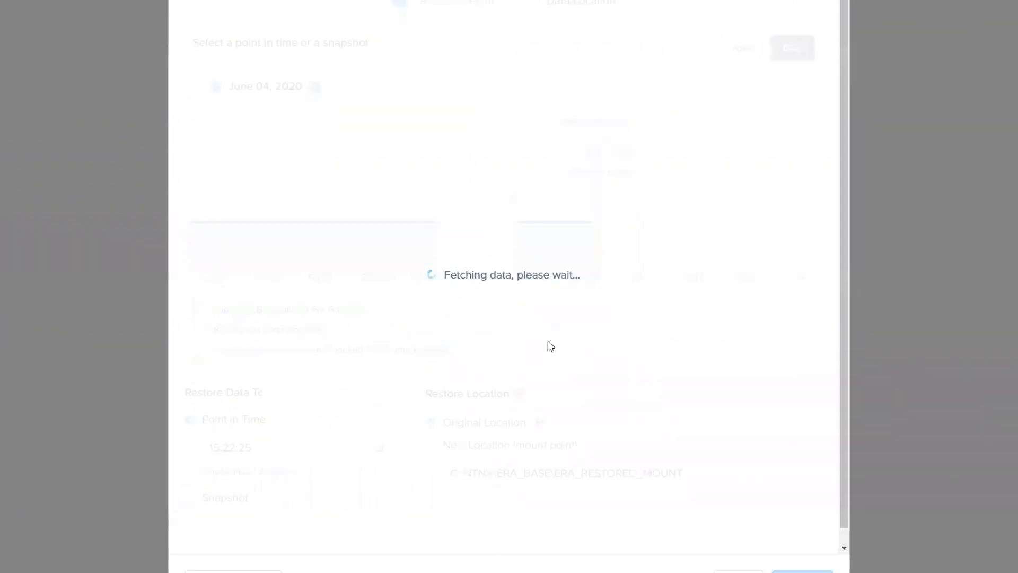
{"action": "scroll", "scroll_direction": "down", "scroll_amount": 3}
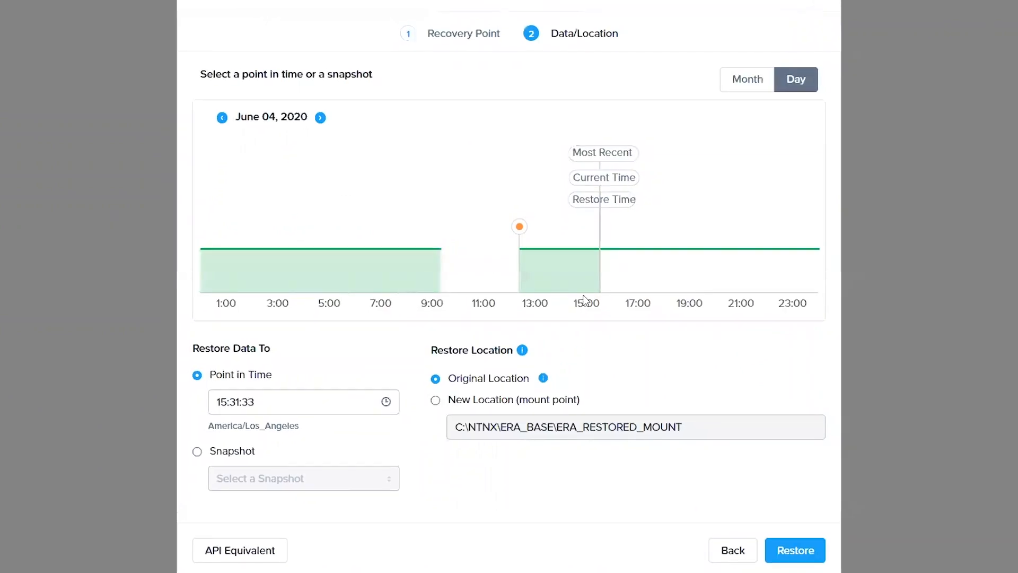
{"action": "mouse_move", "coordinate": [601, 276]}
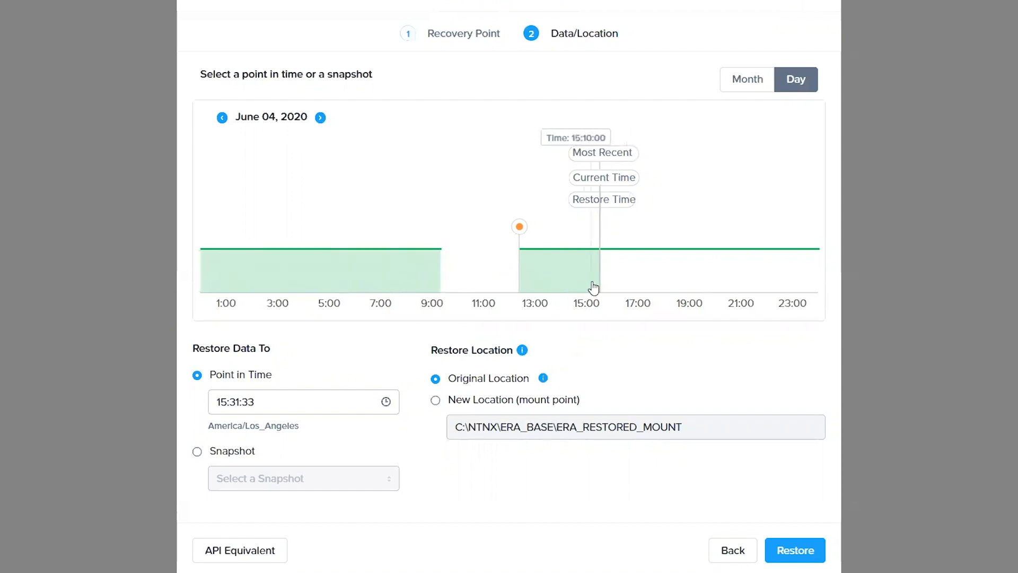
{"action": "mouse_move", "coordinate": [573, 282]}
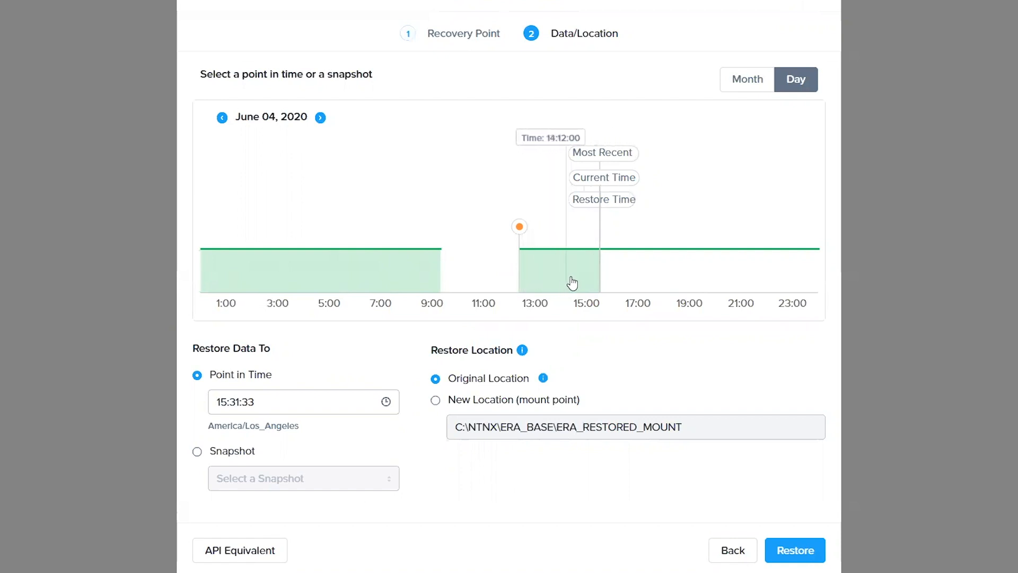
{"action": "mouse_move", "coordinate": [592, 283]}
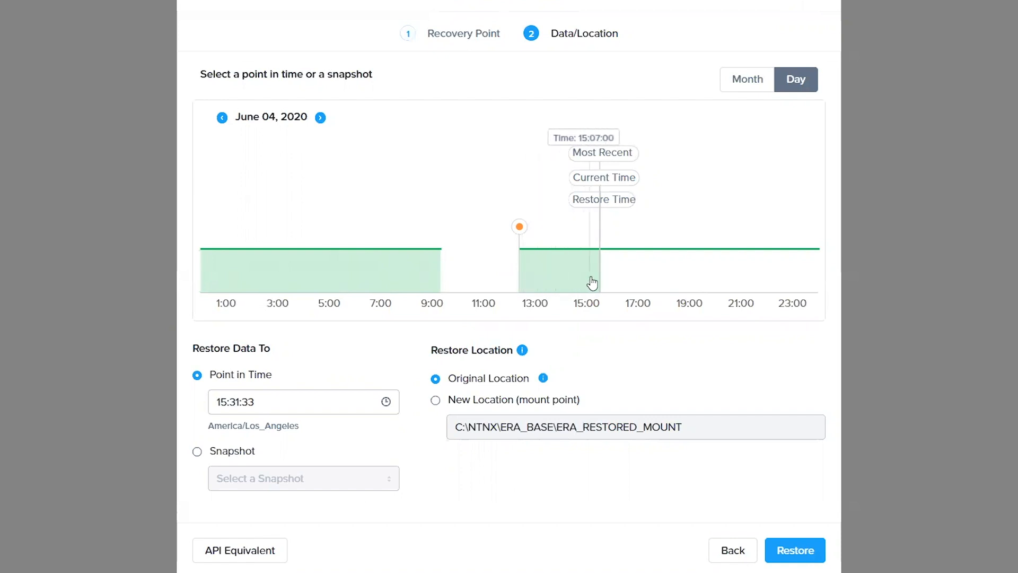
{"action": "mouse_move", "coordinate": [597, 281]}
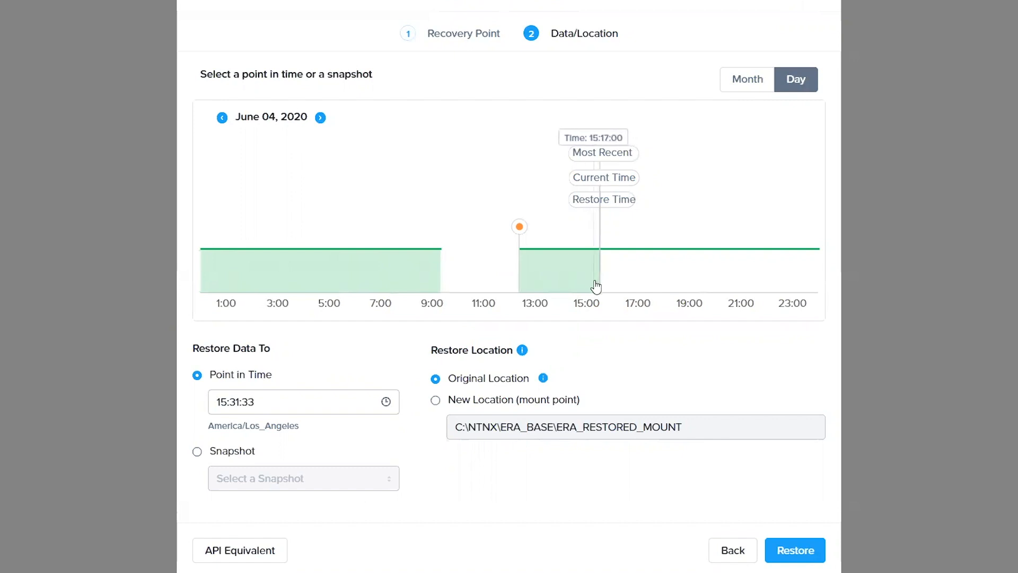
{"action": "mouse_move", "coordinate": [401, 407]}
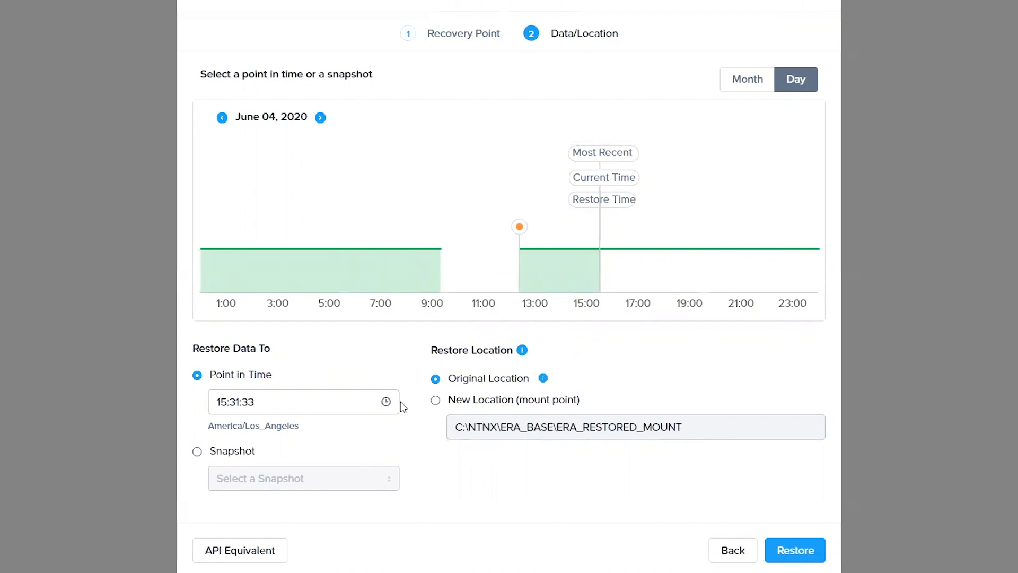
{"action": "mouse_move", "coordinate": [319, 408]}
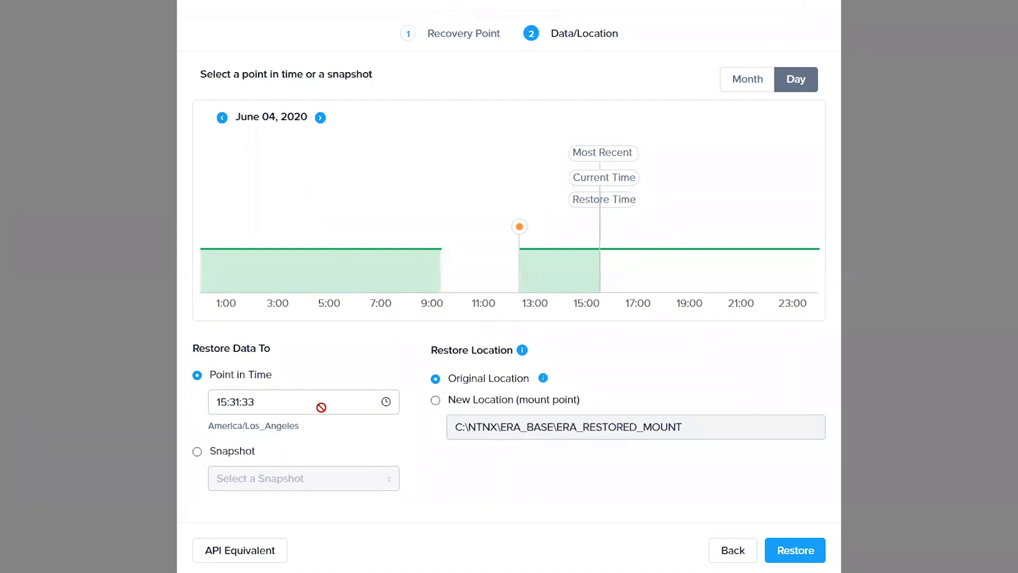
{"action": "left_click", "coordinate": [197, 451]}
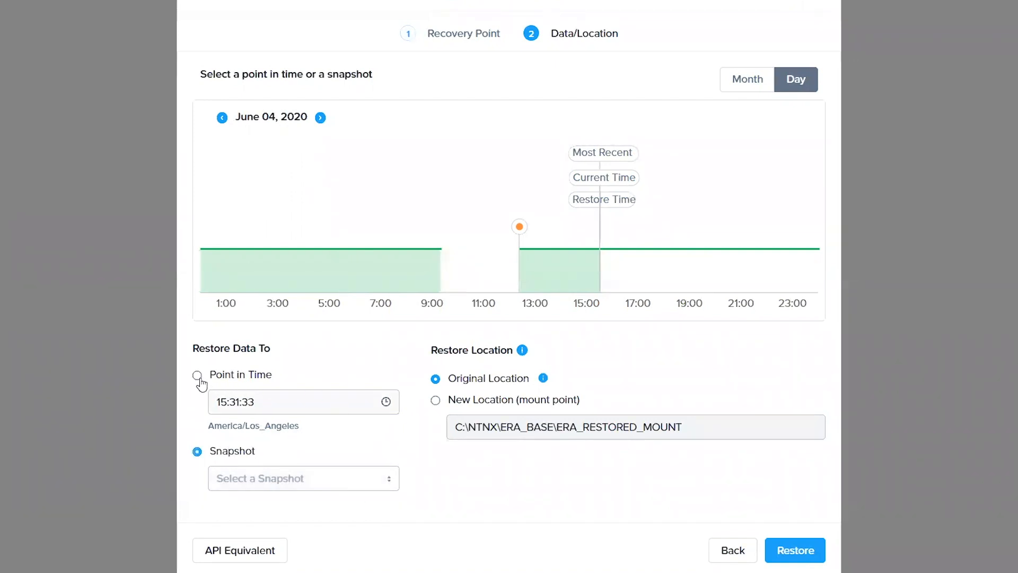
{"action": "left_click", "coordinate": [197, 376]}
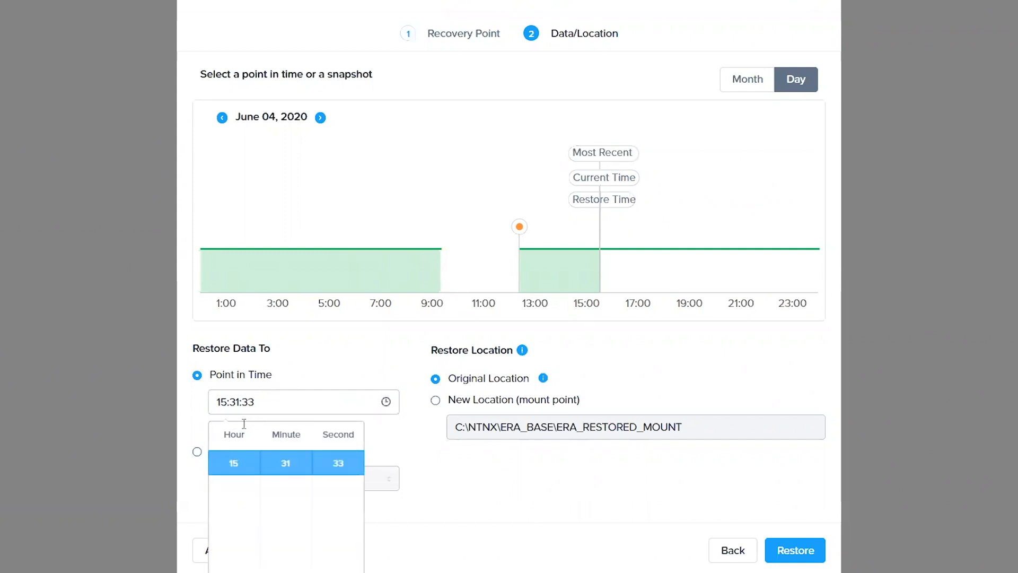
{"action": "mouse_move", "coordinate": [310, 367]}
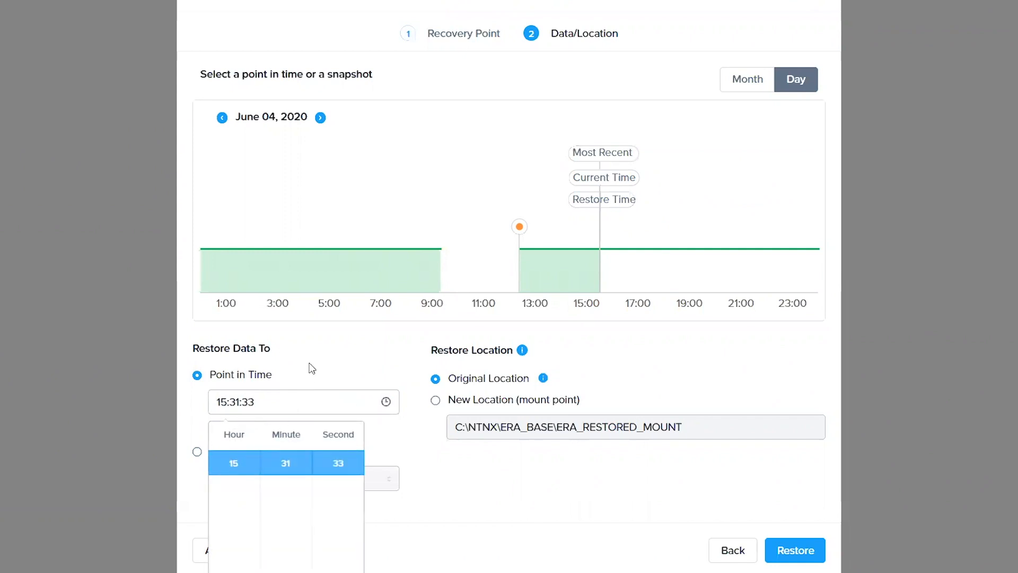
{"action": "left_click", "coordinate": [303, 387]}
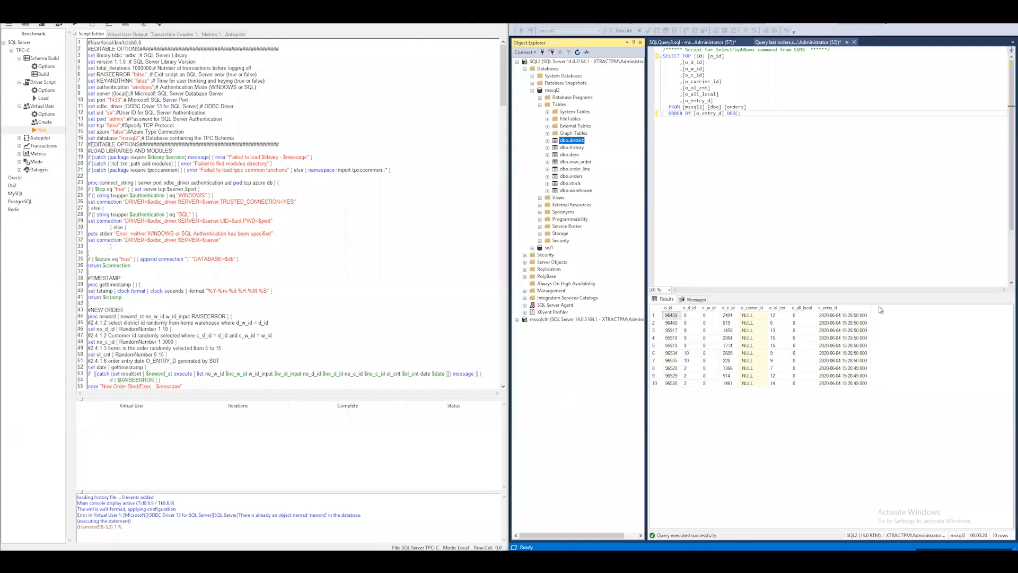
{"action": "mouse_move", "coordinate": [847, 322]}
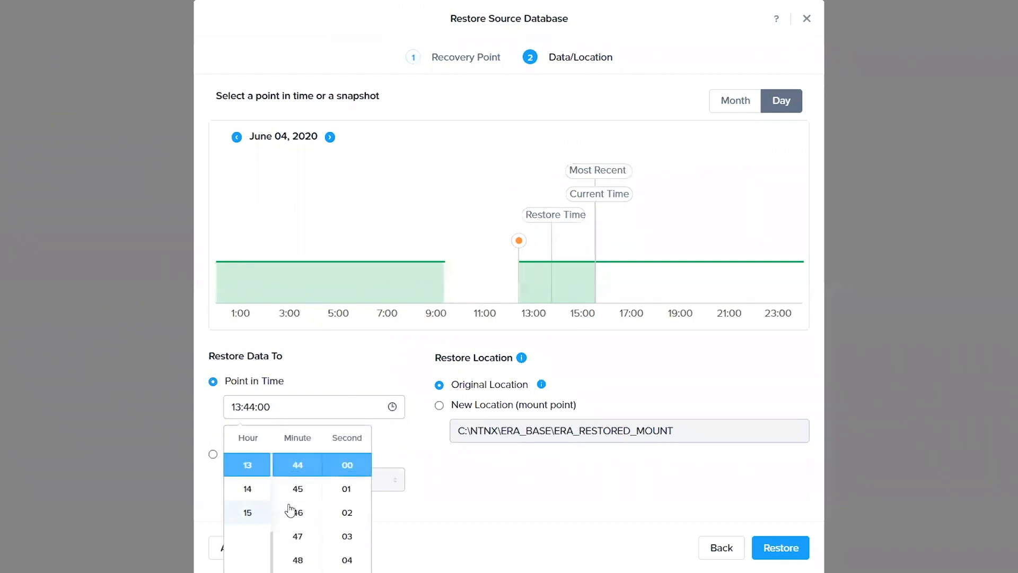
Pick hour 15, minute 28 and second 50 in the Point in Time picker
{"action": "left_click", "coordinate": [246, 511]}
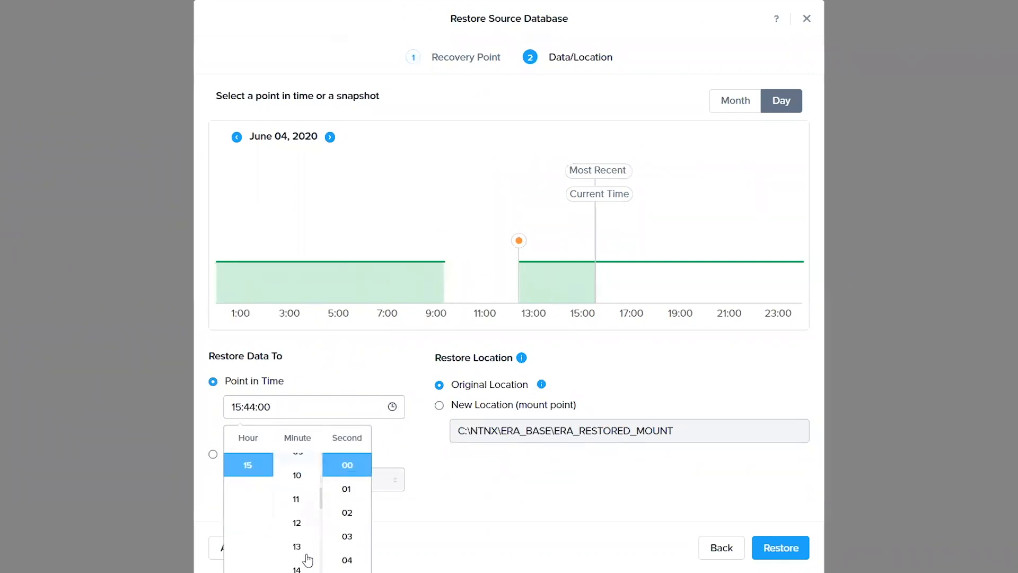
{"action": "scroll", "scroll_direction": "down", "scroll_amount": 3}
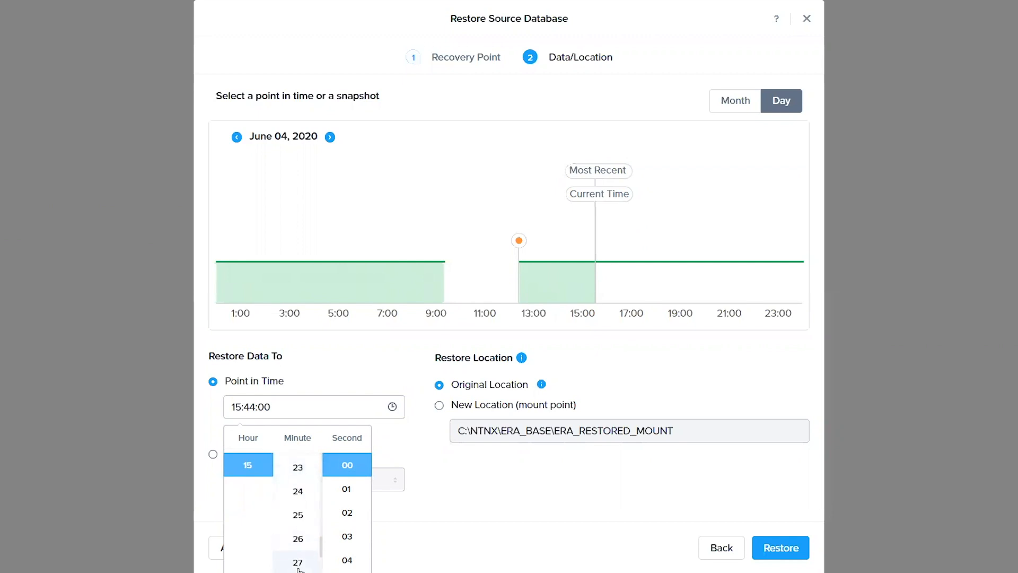
{"action": "scroll", "scroll_direction": "down", "scroll_amount": 3}
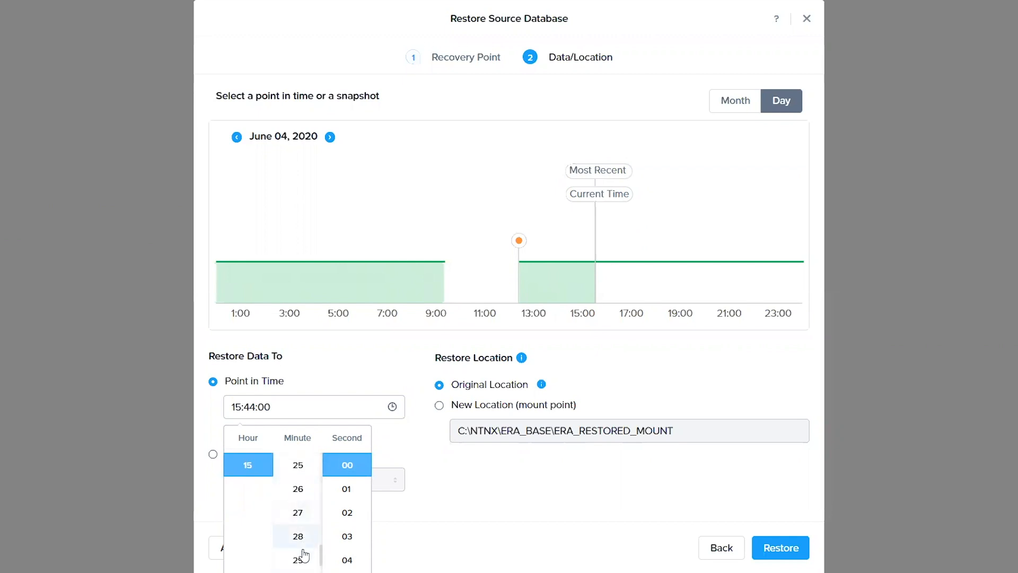
{"action": "scroll", "scroll_direction": "down", "scroll_amount": 3}
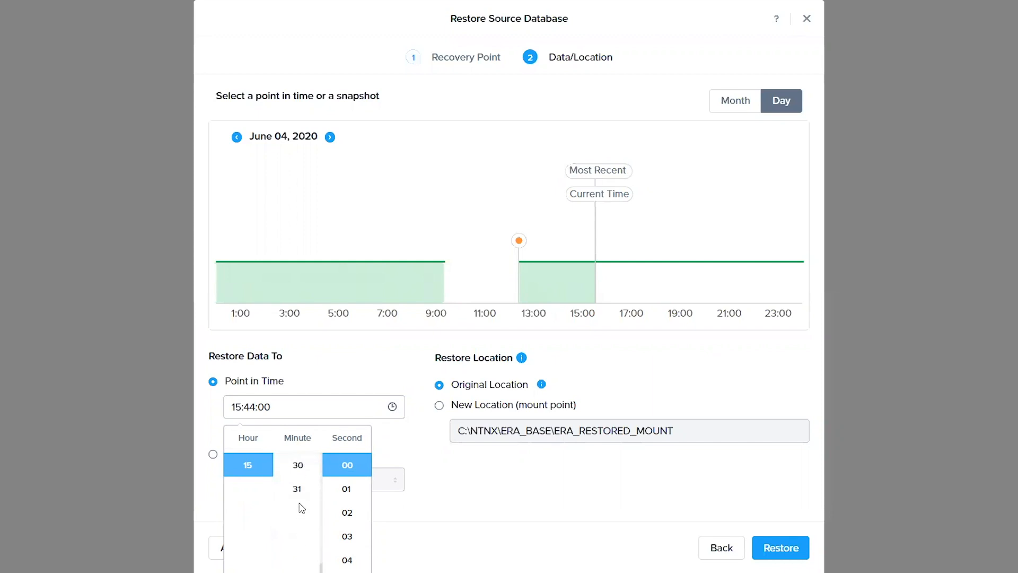
{"action": "mouse_move", "coordinate": [298, 489]}
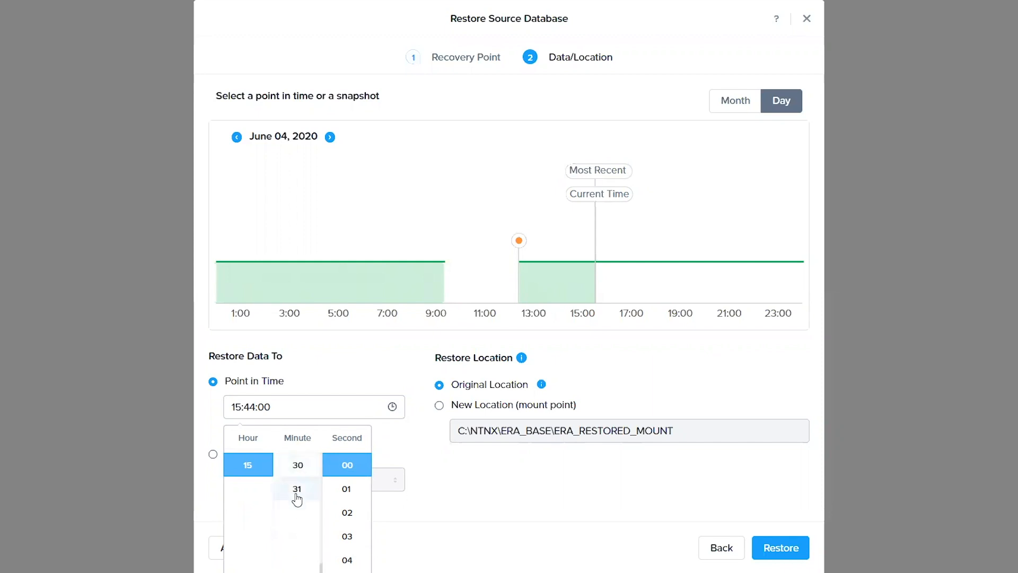
{"action": "scroll", "scroll_direction": "up", "scroll_amount": 3}
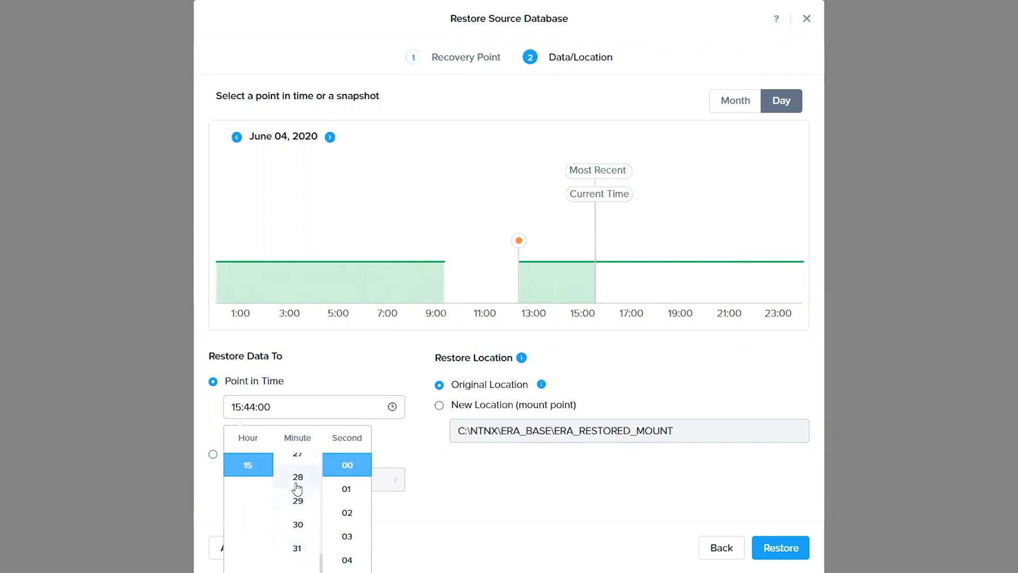
{"action": "left_click", "coordinate": [298, 477]}
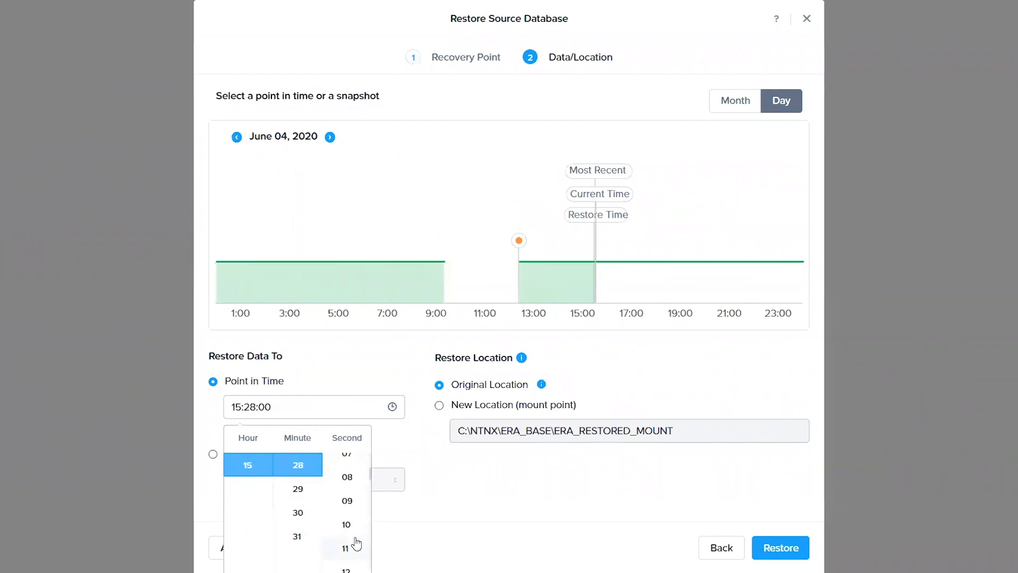
{"action": "scroll", "scroll_direction": "down", "scroll_amount": 3}
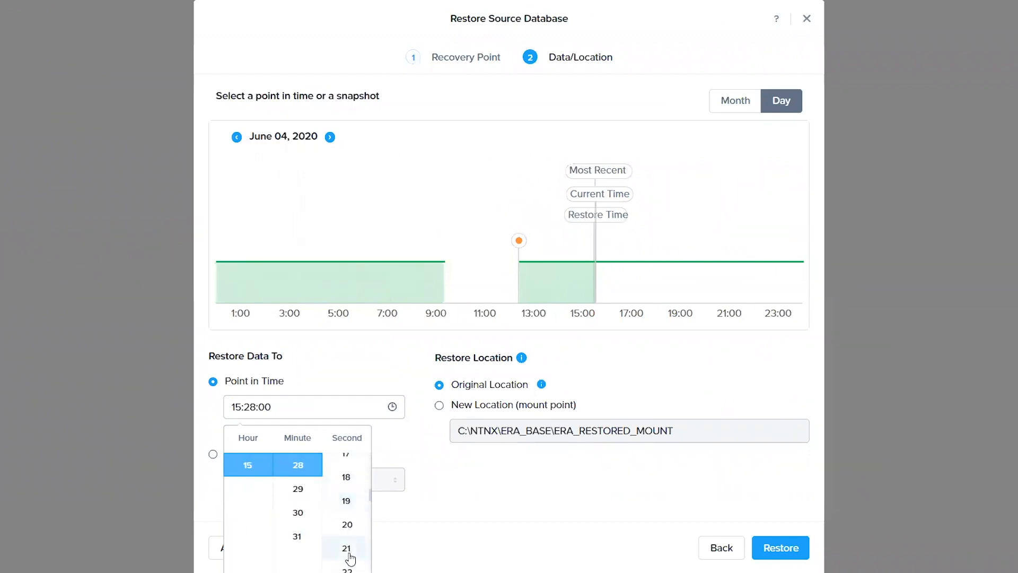
{"action": "scroll", "scroll_direction": "down", "scroll_amount": 3}
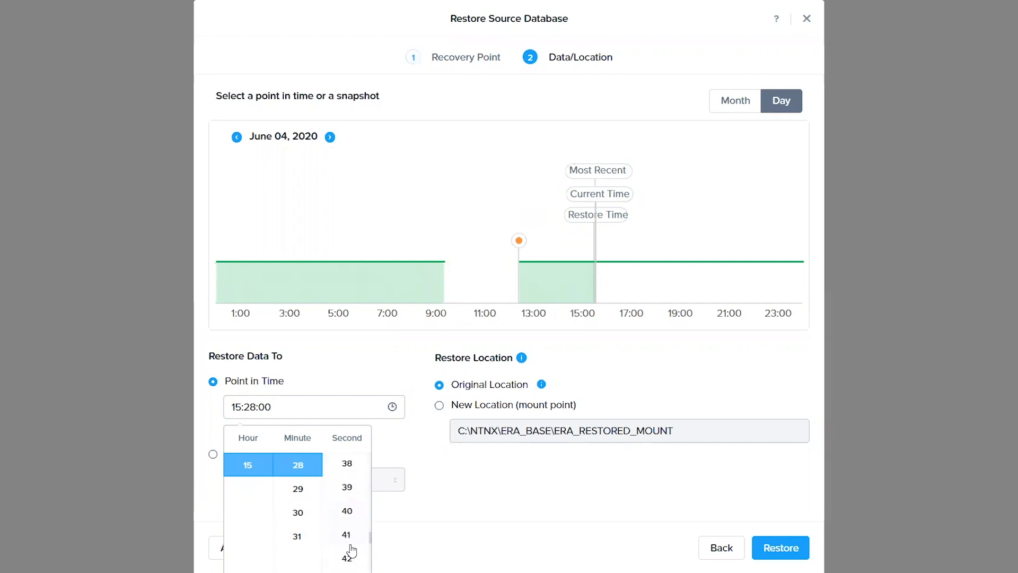
{"action": "scroll", "scroll_direction": "down", "scroll_amount": 3}
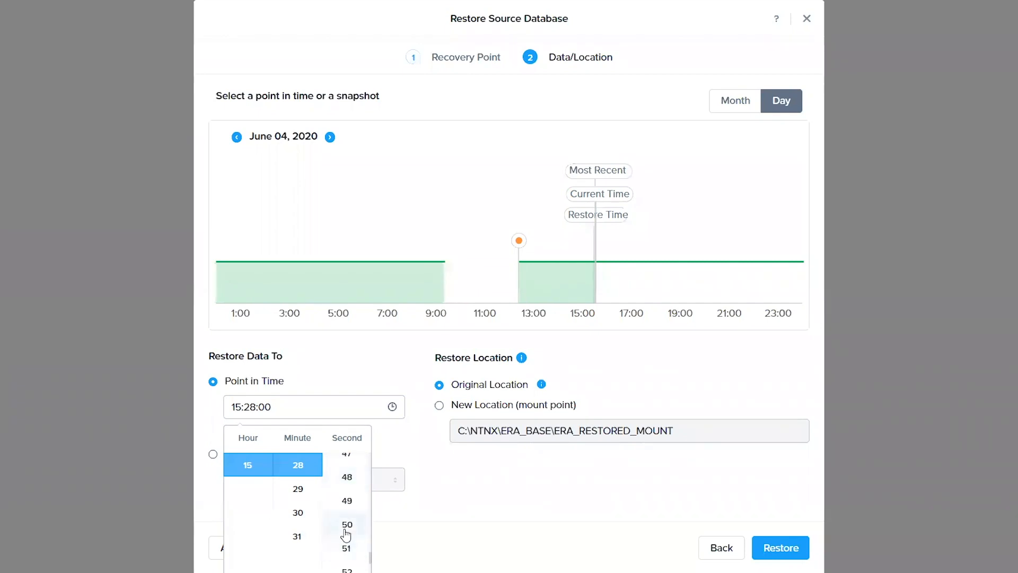
{"action": "left_click", "coordinate": [346, 525]}
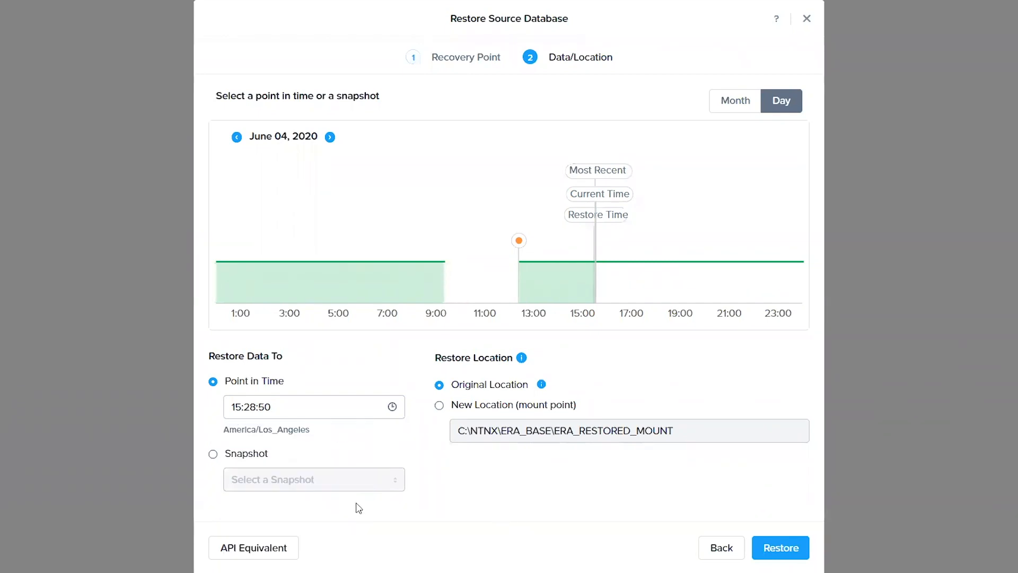
{"action": "mouse_move", "coordinate": [473, 419]}
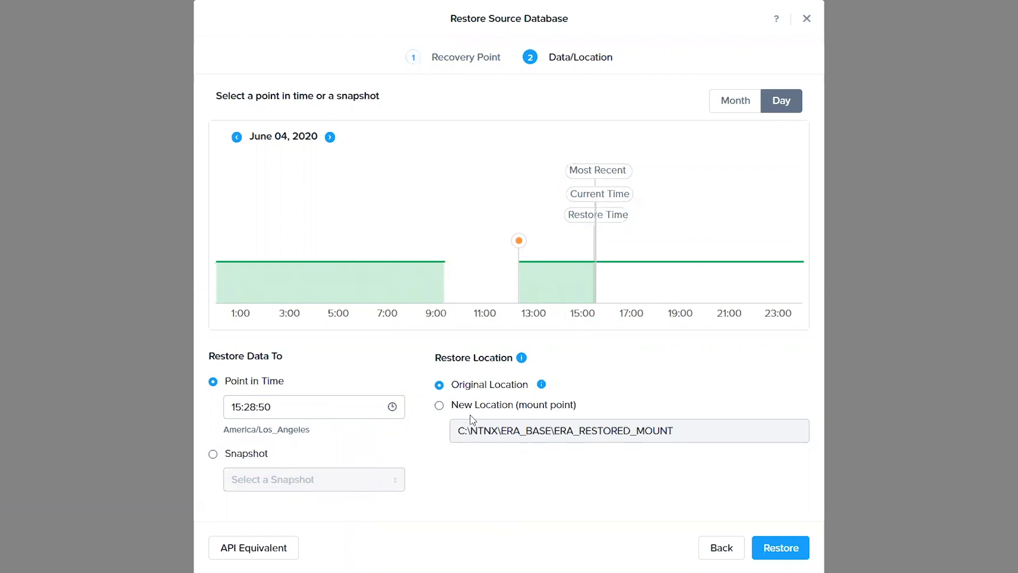
{"action": "mouse_move", "coordinate": [550, 388]}
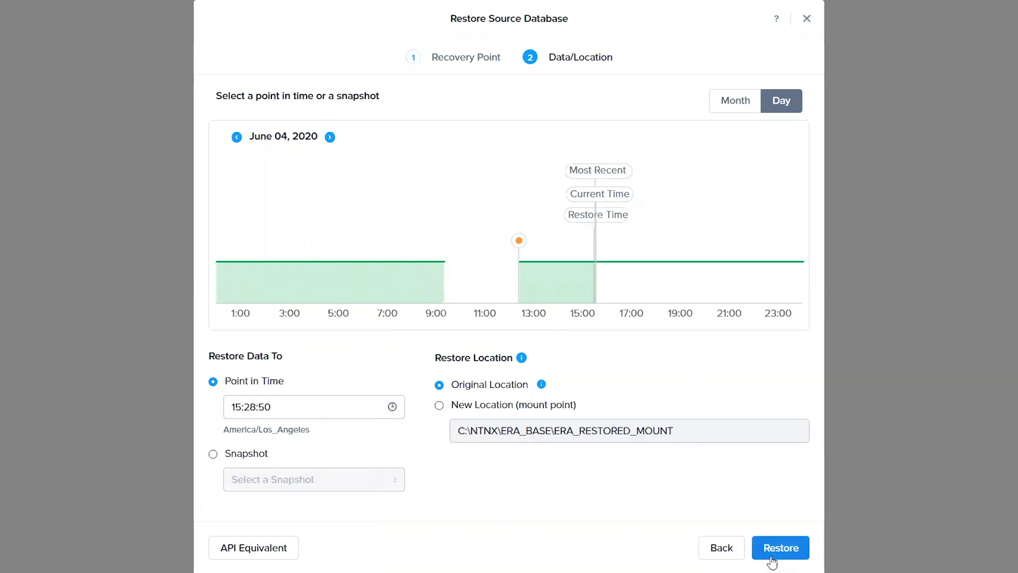
{"action": "mouse_move", "coordinate": [461, 417]}
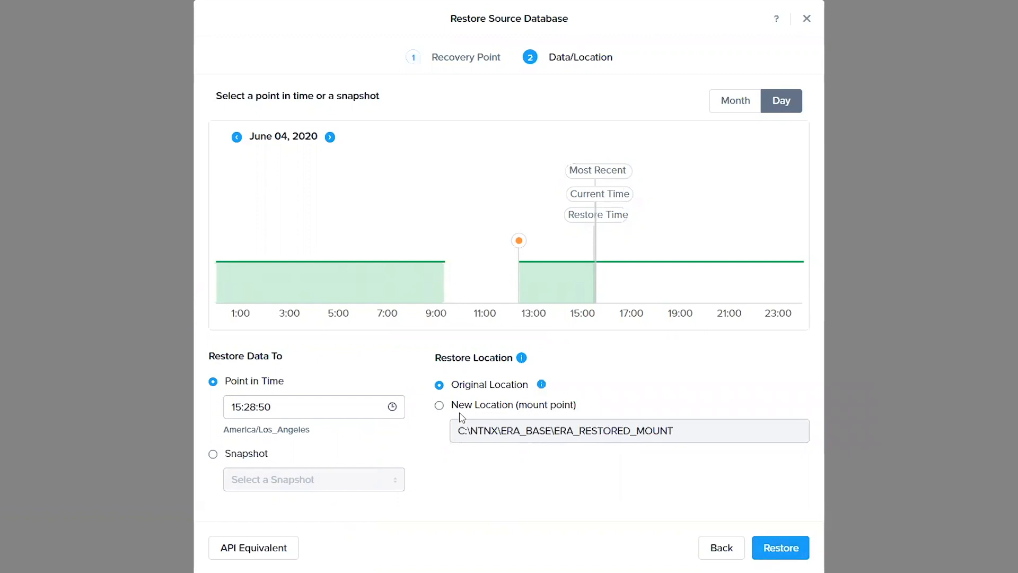
{"action": "mouse_move", "coordinate": [447, 520]}
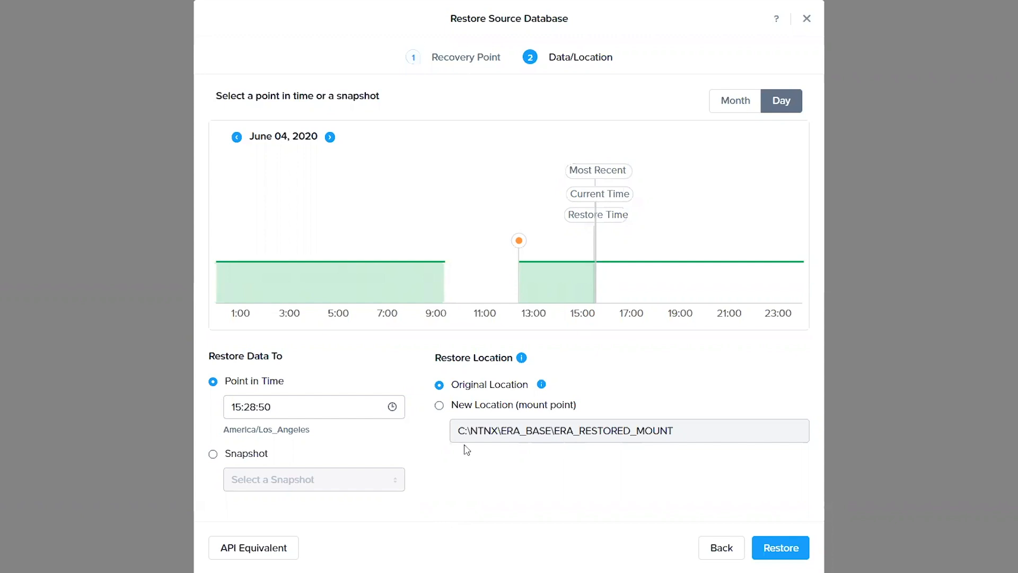
{"action": "mouse_move", "coordinate": [689, 497]}
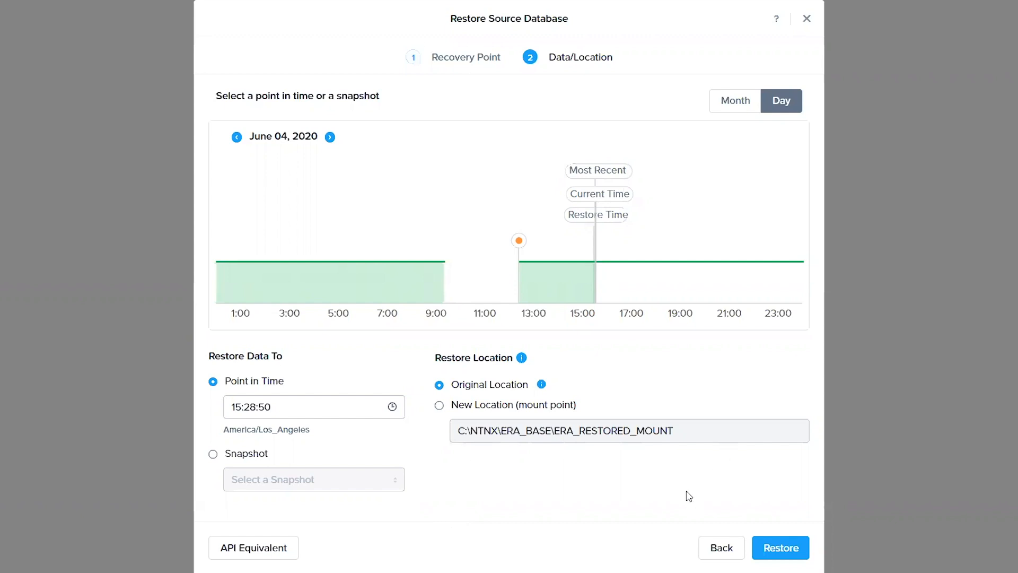
{"action": "mouse_move", "coordinate": [497, 457]}
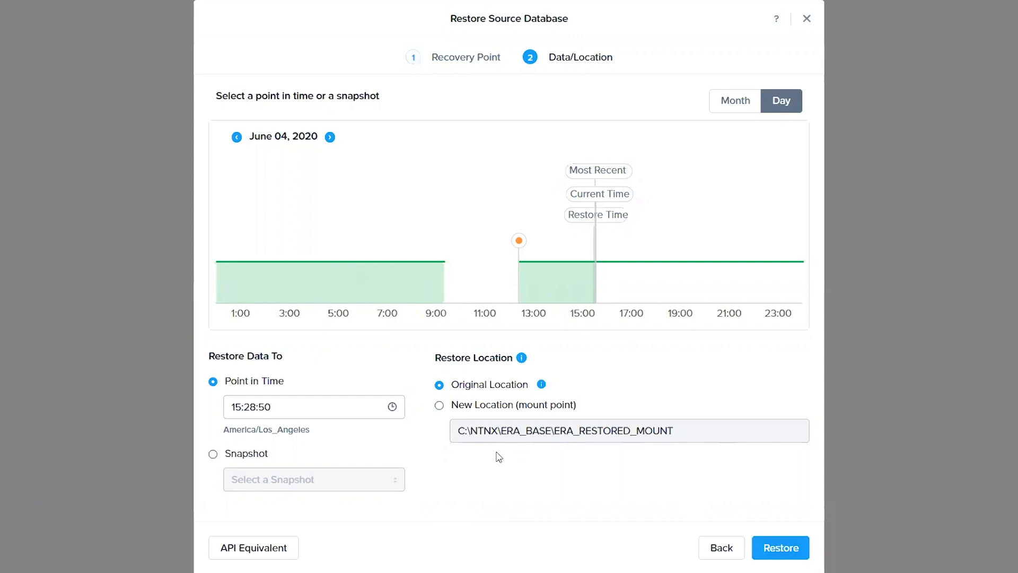
{"action": "mouse_move", "coordinate": [780, 547]}
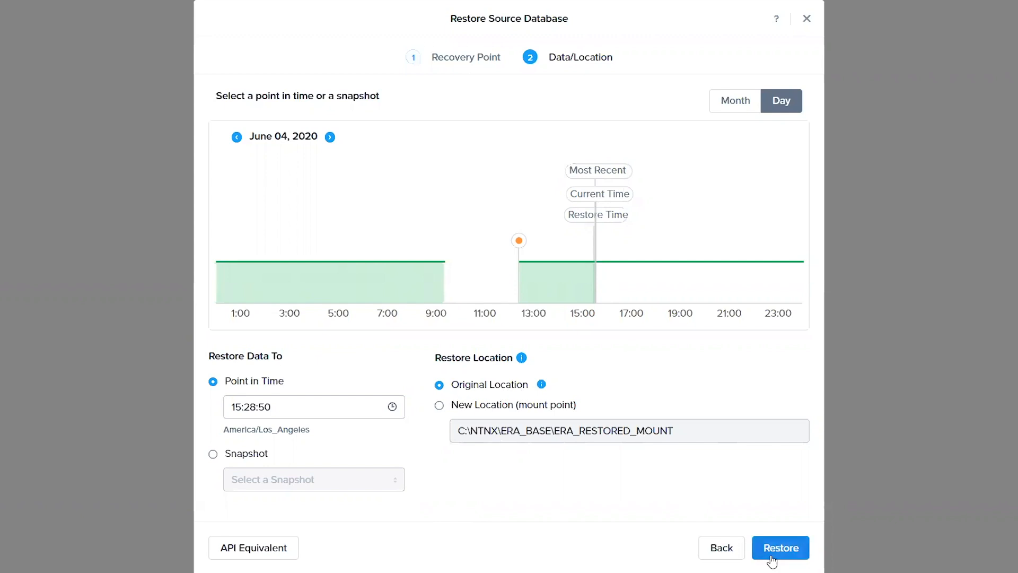
Start restoring mssql2 to its Original Location at the chosen time
{"action": "left_click", "coordinate": [781, 547]}
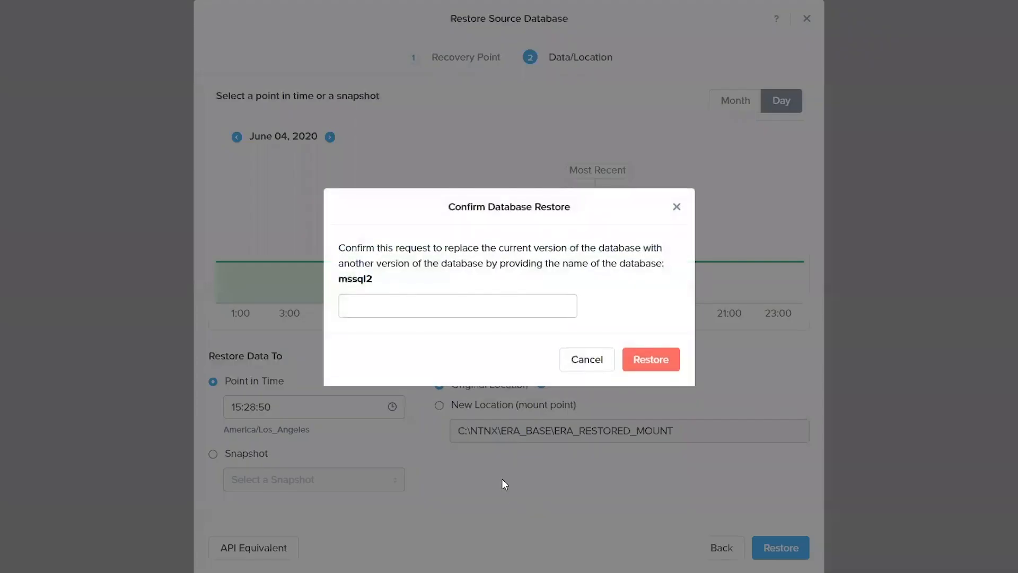
Enter database name mssql2 in the confirmation box and confirm the in-place restore
{"action": "type", "text": "mssql2"}
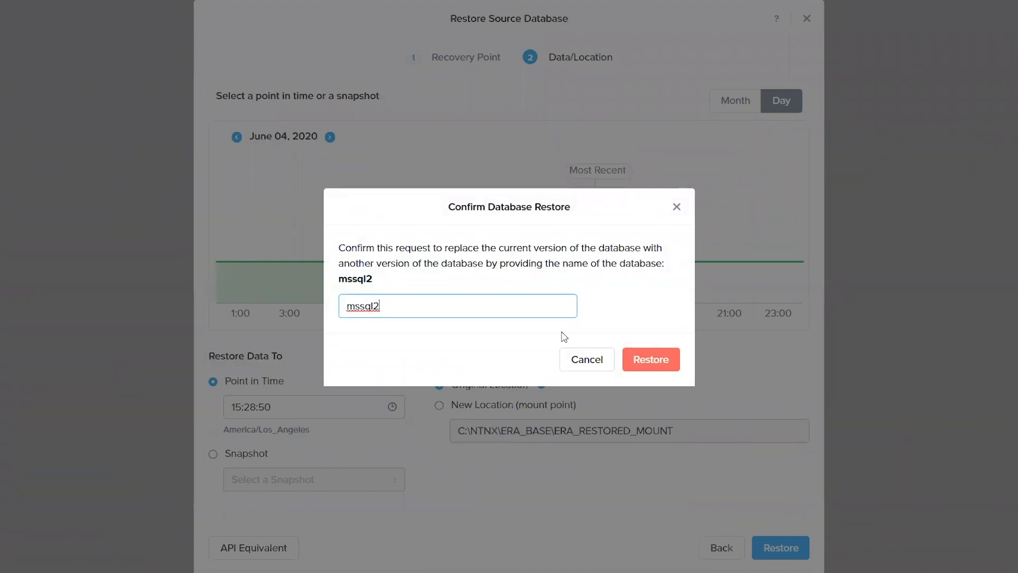
{"action": "left_click", "coordinate": [650, 359]}
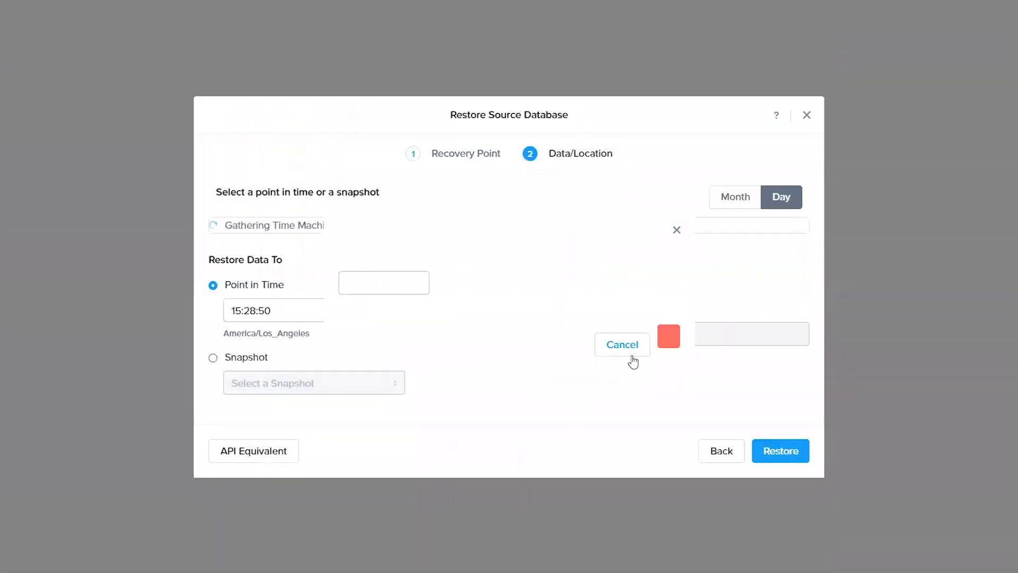
{"action": "left_click", "coordinate": [780, 450]}
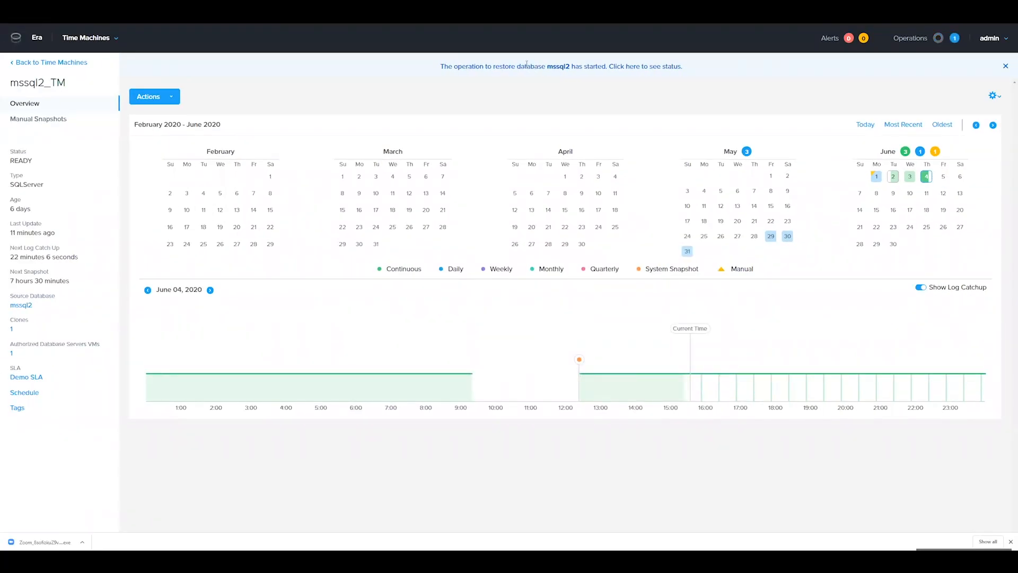
Follow the status banner to the Operations page for the Restore Database task
{"action": "left_click", "coordinate": [561, 66]}
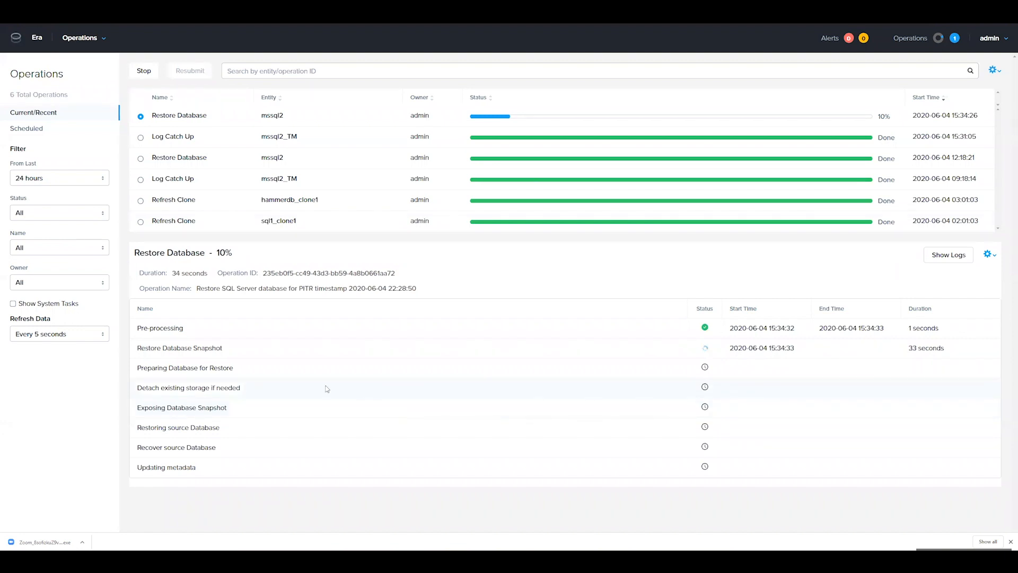
{"action": "mouse_move", "coordinate": [231, 361]}
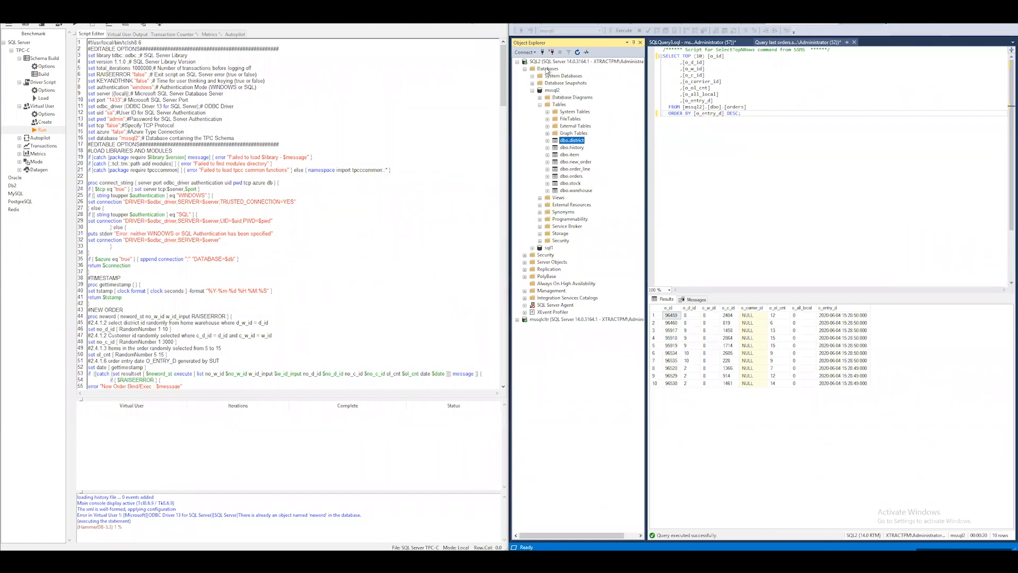
Refresh the Databases node in Object Explorer to see mssql2 marked Restoring
{"action": "right_click", "coordinate": [547, 69]}
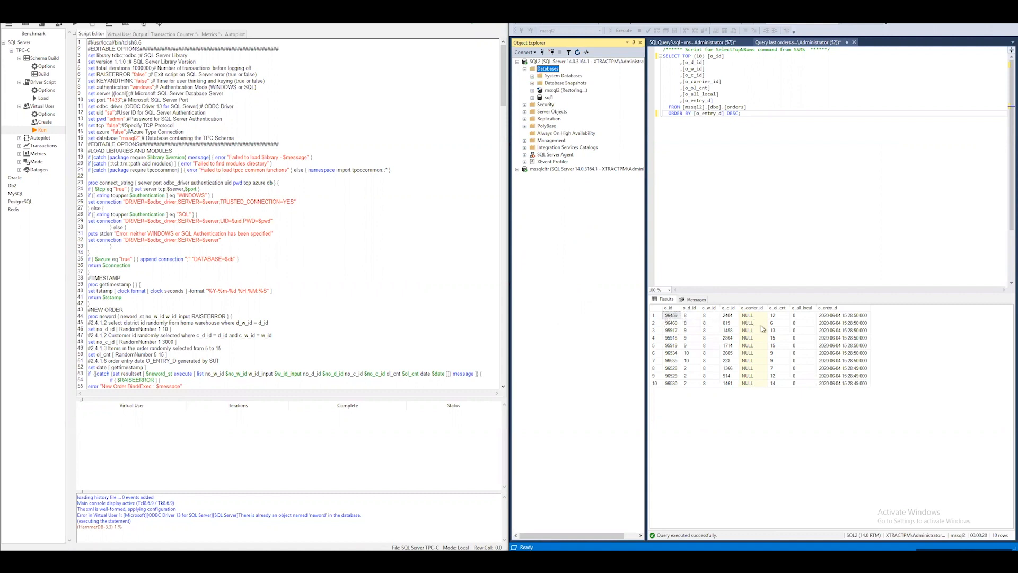
{"action": "mouse_move", "coordinate": [847, 320]}
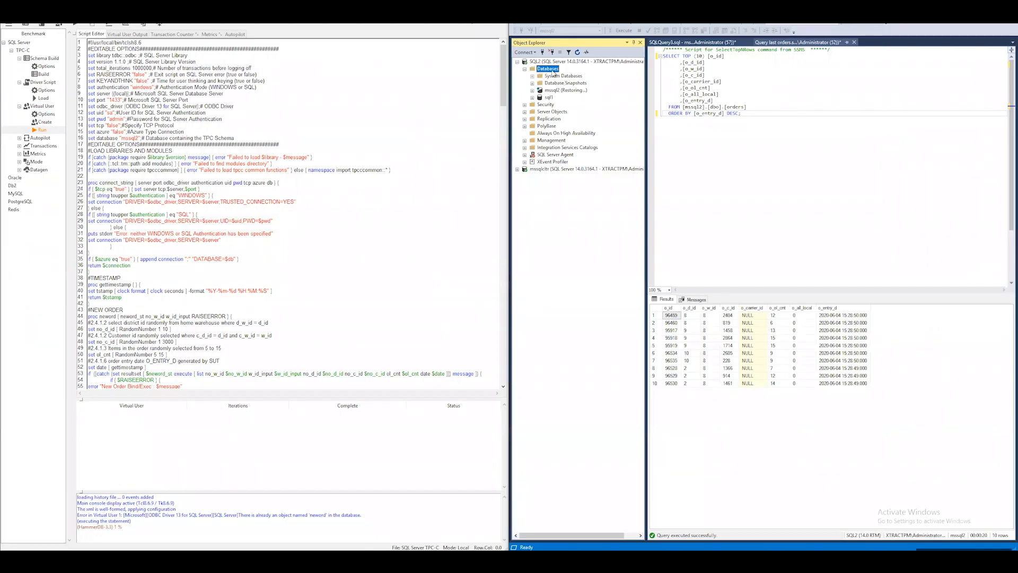
Refresh Databases, then expand mssql2 and its Tables folder to find dbo.customer
{"action": "right_click", "coordinate": [548, 69]}
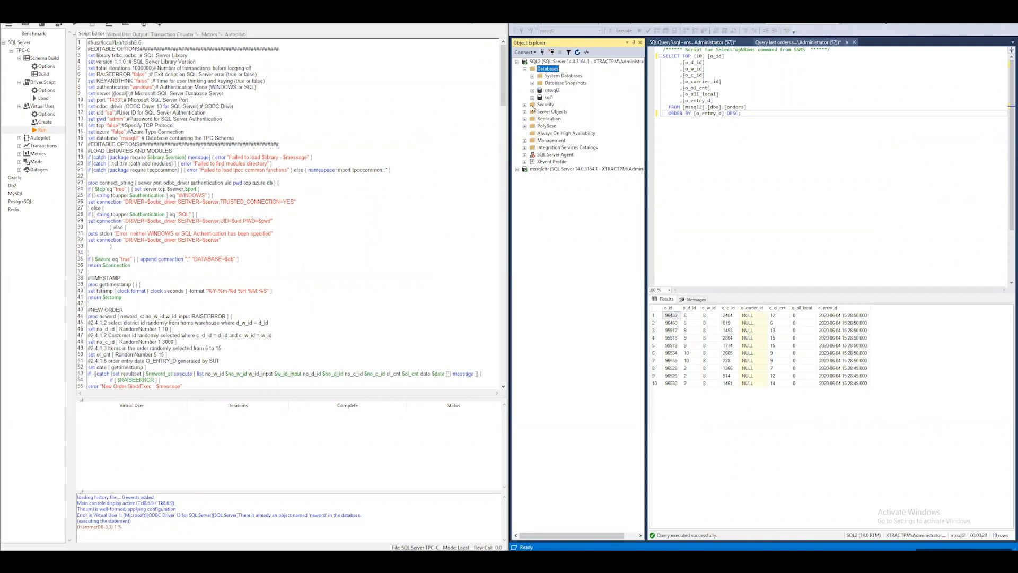
{"action": "left_click", "coordinate": [526, 90]}
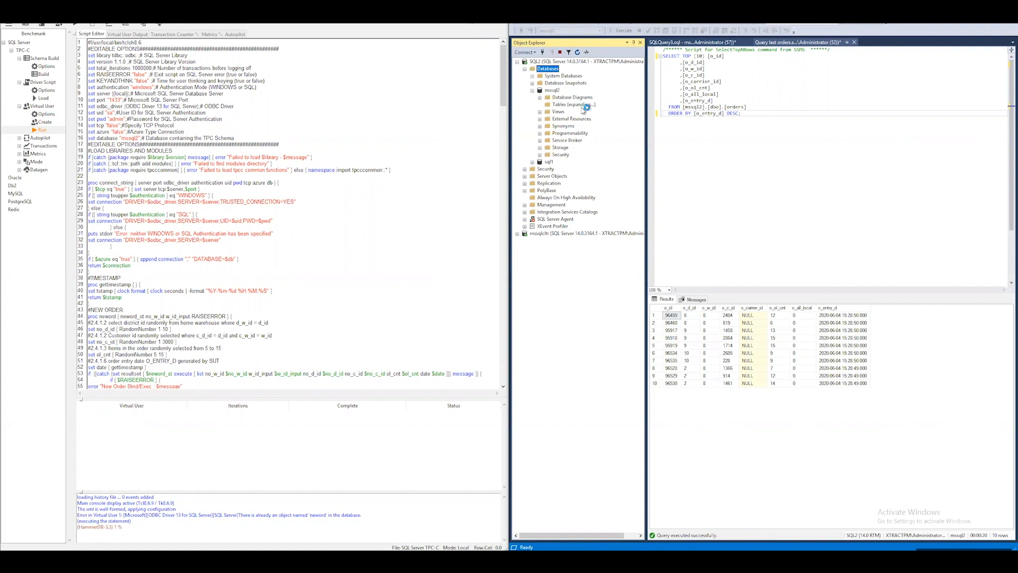
{"action": "left_click", "coordinate": [538, 104]}
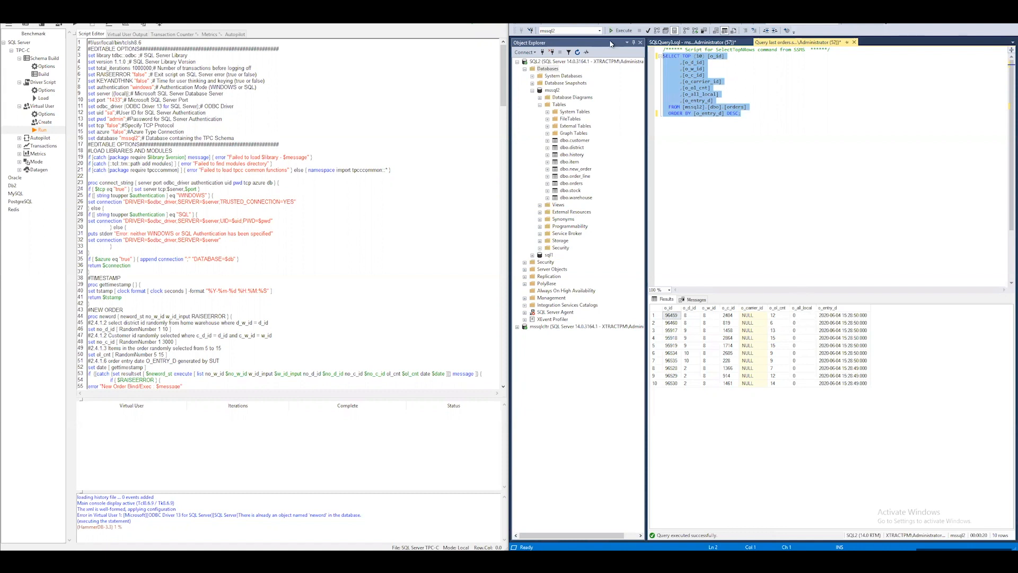
Re-execute the SELECT TOP 10 orders query against the restored mssql2
{"action": "left_click", "coordinate": [611, 29]}
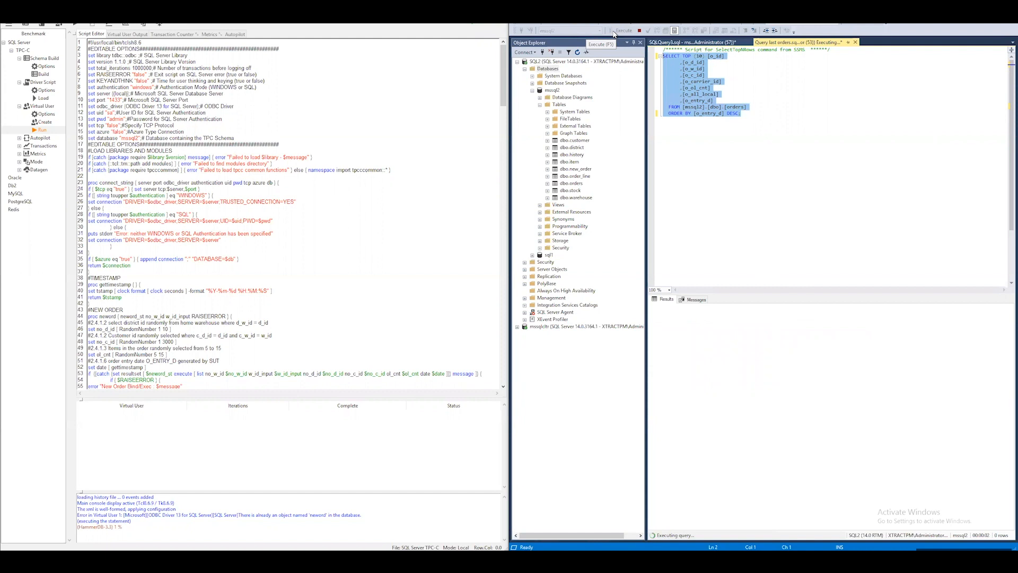
{"action": "left_click", "coordinate": [621, 29]}
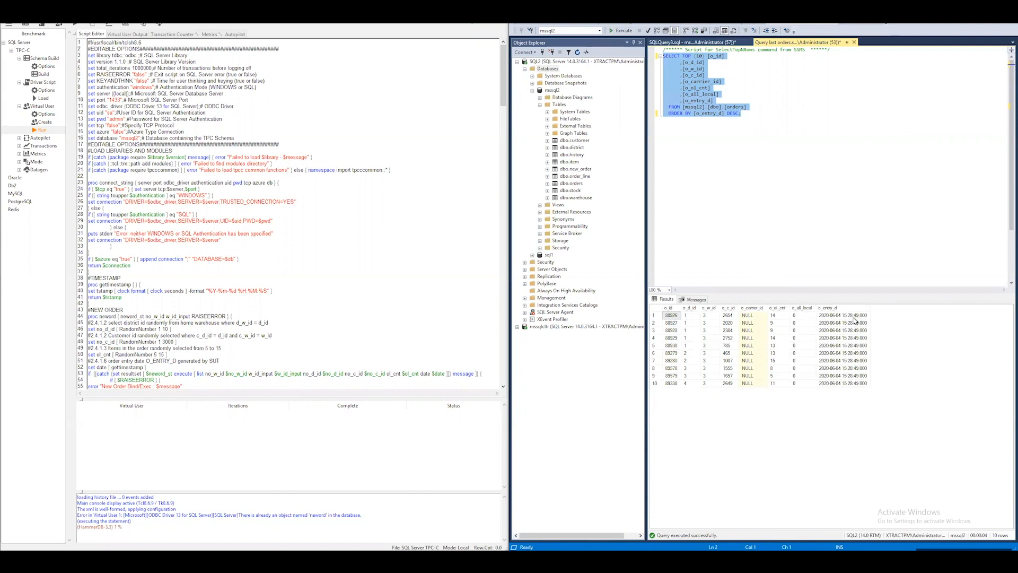
{"action": "mouse_move", "coordinate": [590, 397]}
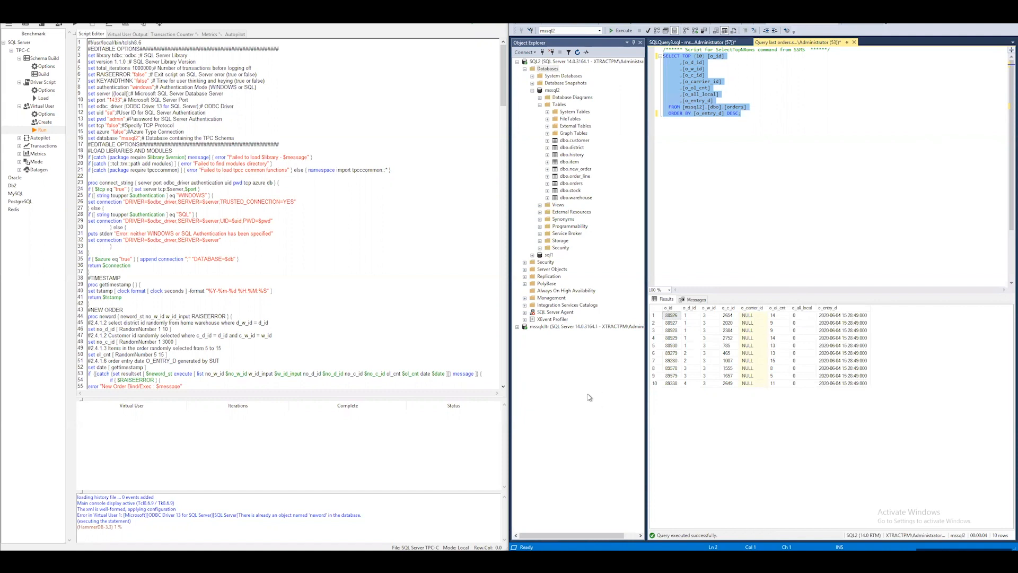
{"action": "mouse_move", "coordinate": [588, 400]}
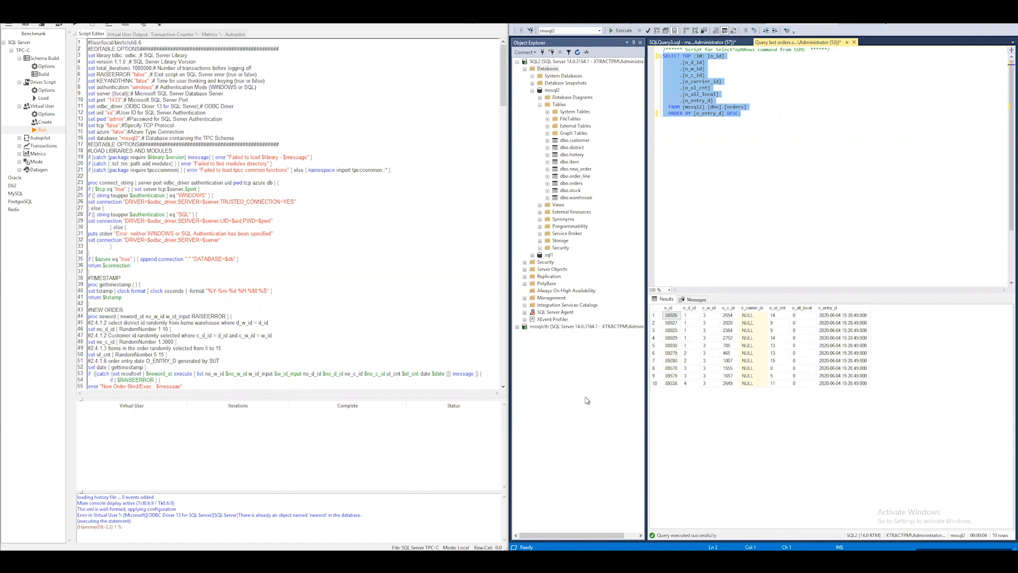